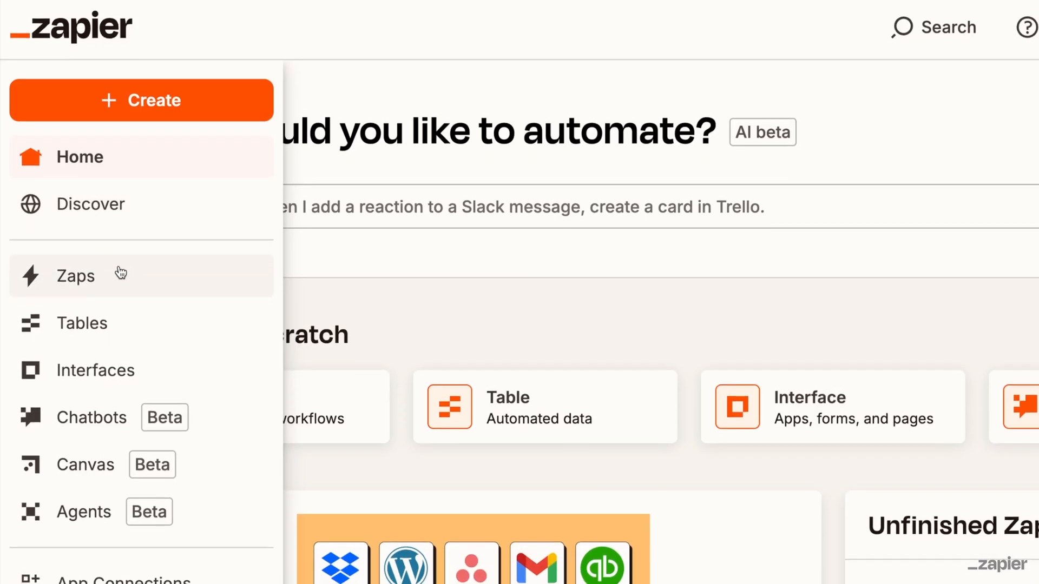
- Scroll the Zapier dashboard, then move to the empty OpenAI Playground Prompts page
scroll("down", 3)
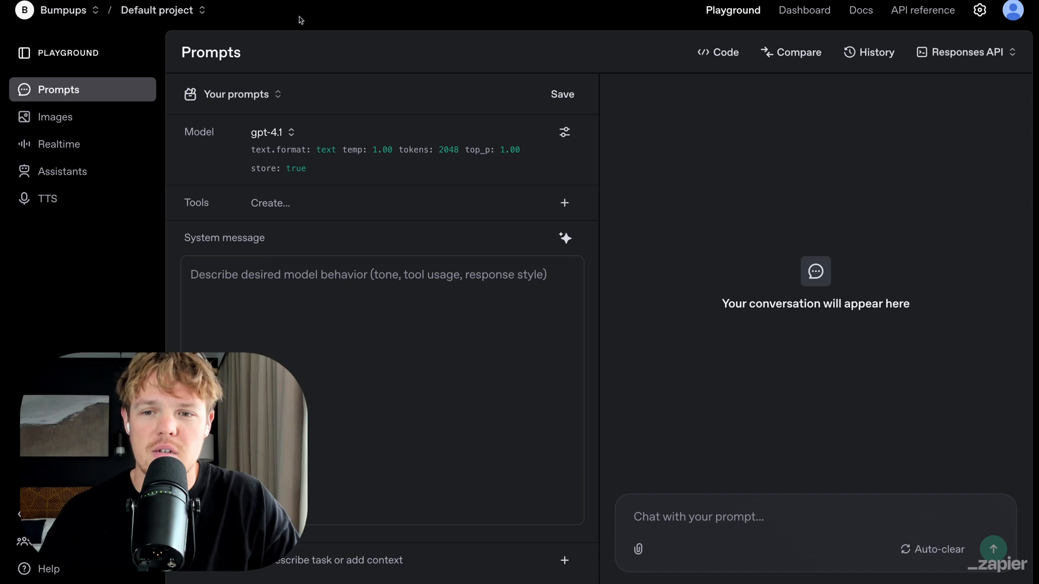
mouse_move(407, 84)
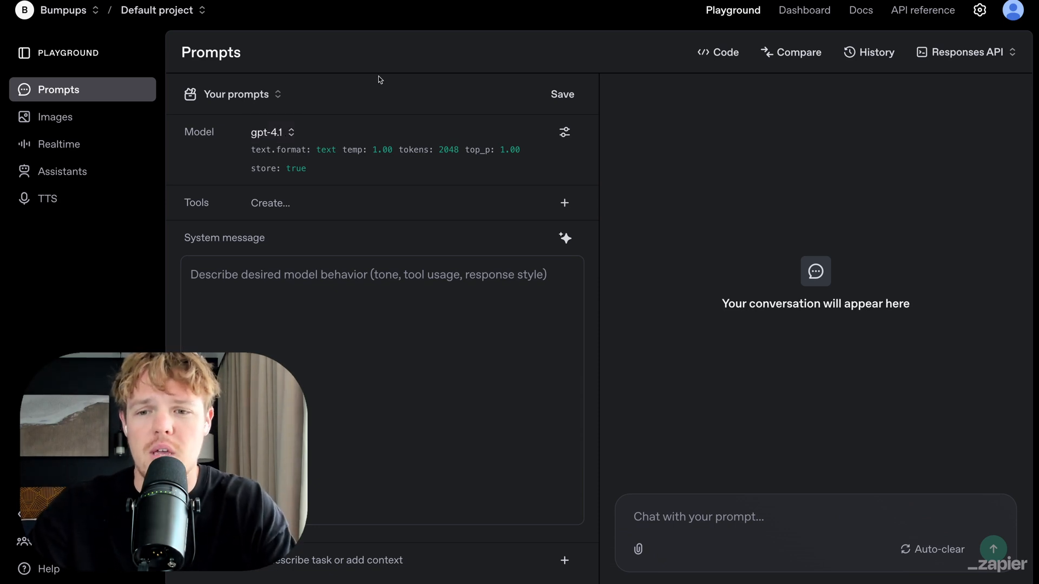
- Add a Zapier MCP tool by creating the OpenAI API MCP Server and connecting with its key
left_click(564, 203)
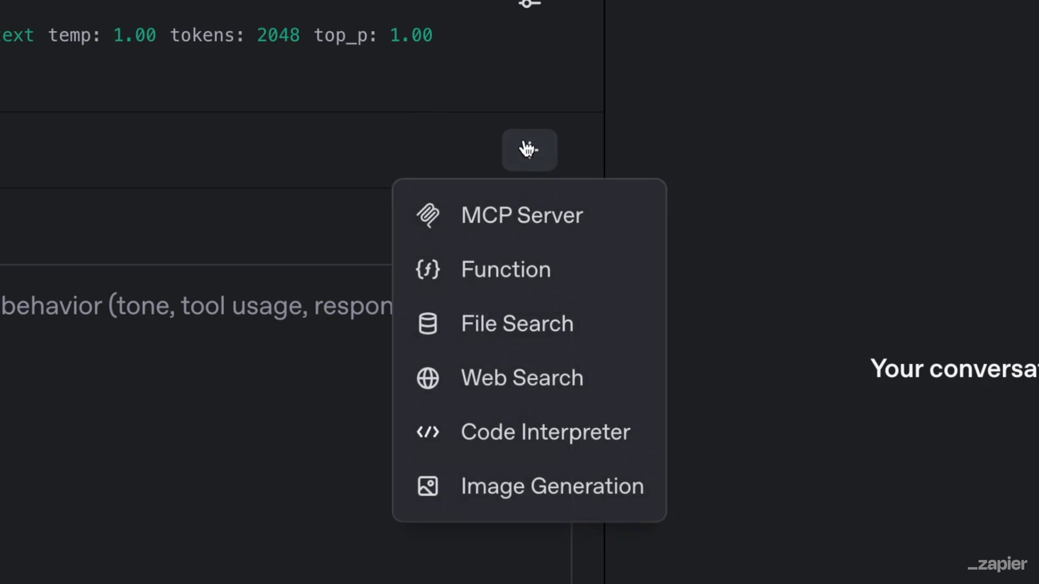
mouse_move(567, 223)
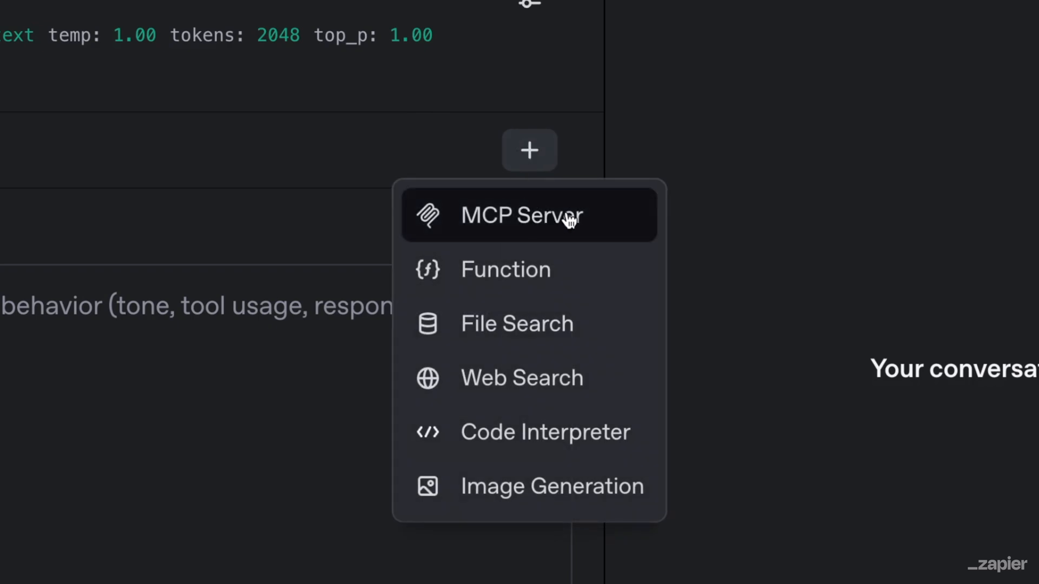
left_click(528, 216)
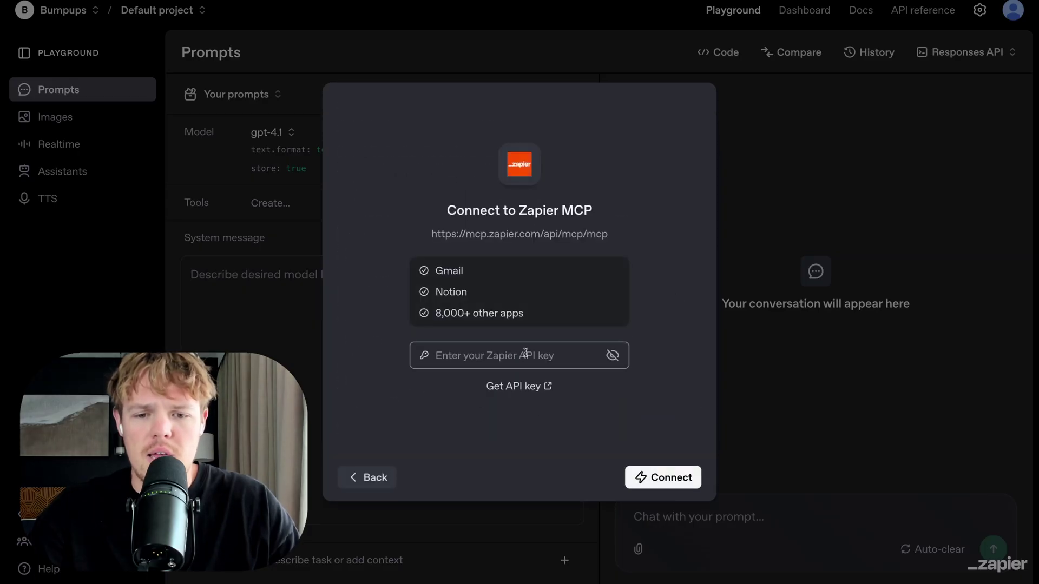
left_click(518, 355)
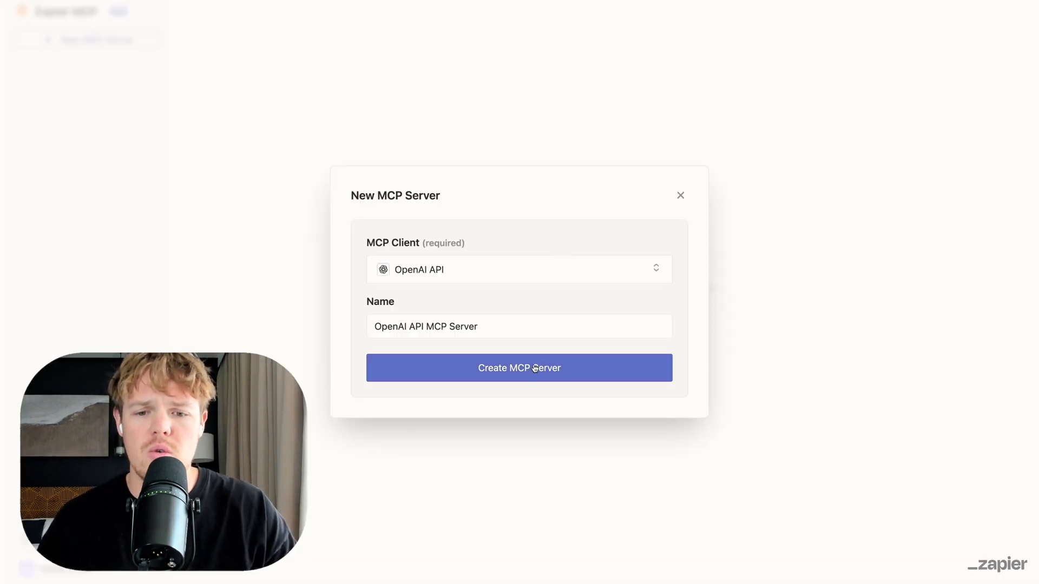
left_click(520, 368)
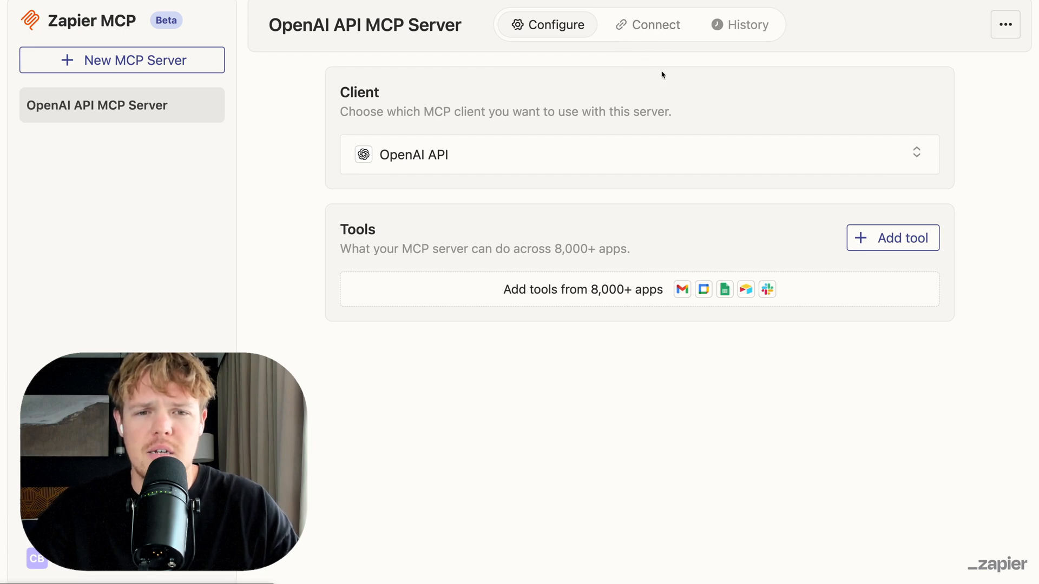
left_click(647, 25)
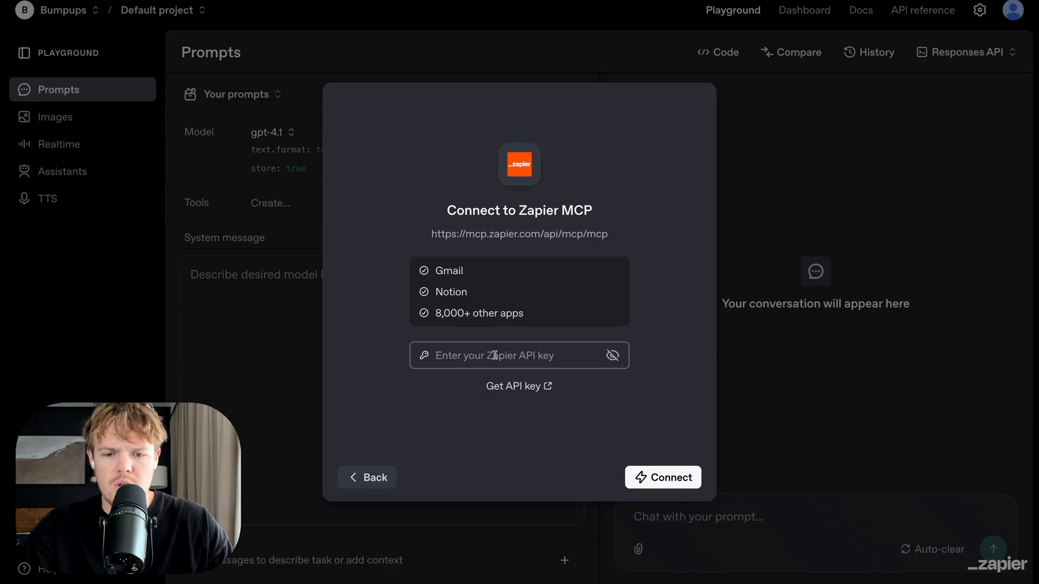
left_click(663, 478)
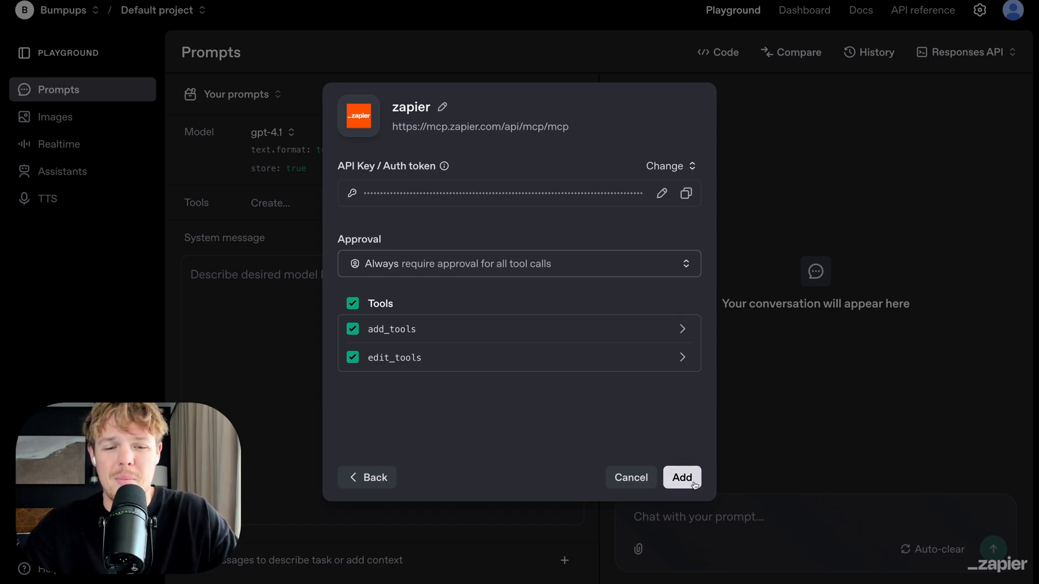
- Add the connected Zapier server, then return to OpenAI API MCP Server's Configure page
left_click(682, 478)
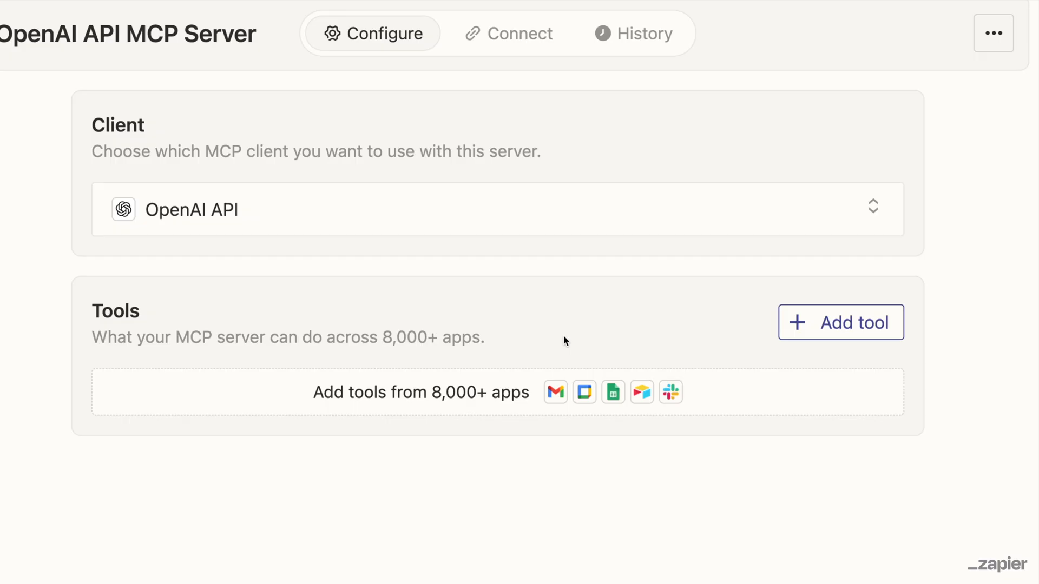
mouse_move(779, 378)
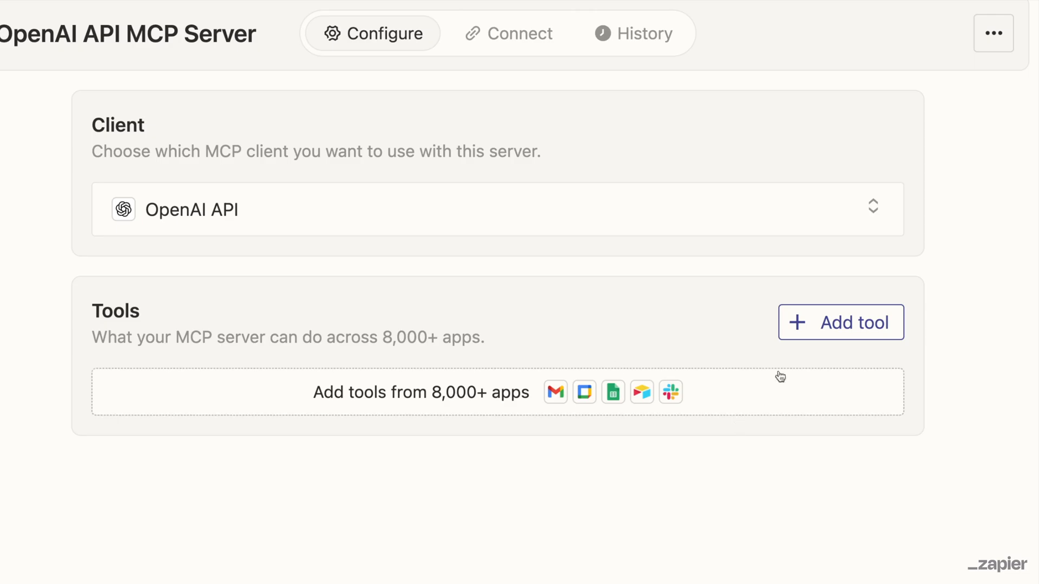
- Add Gmail's Send Email tool, keeping AI choosing the Label or mailbox field
left_click(555, 392)
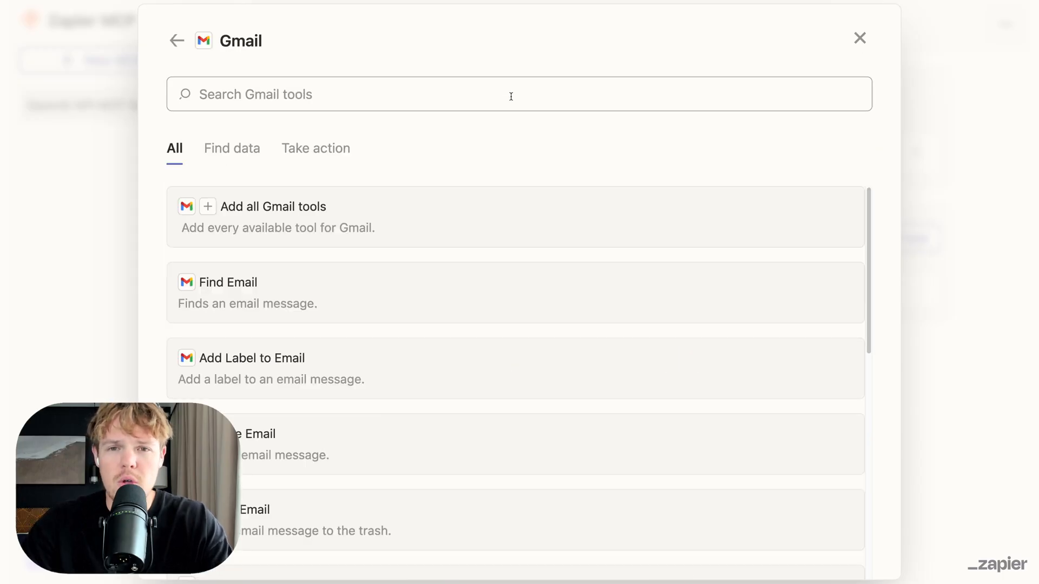
type("send")
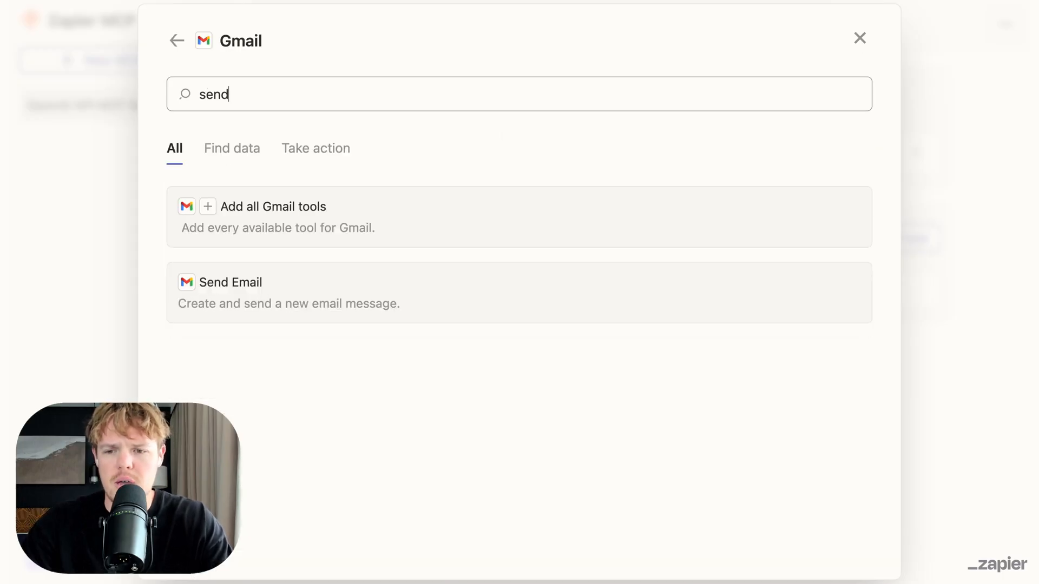
left_click(231, 282)
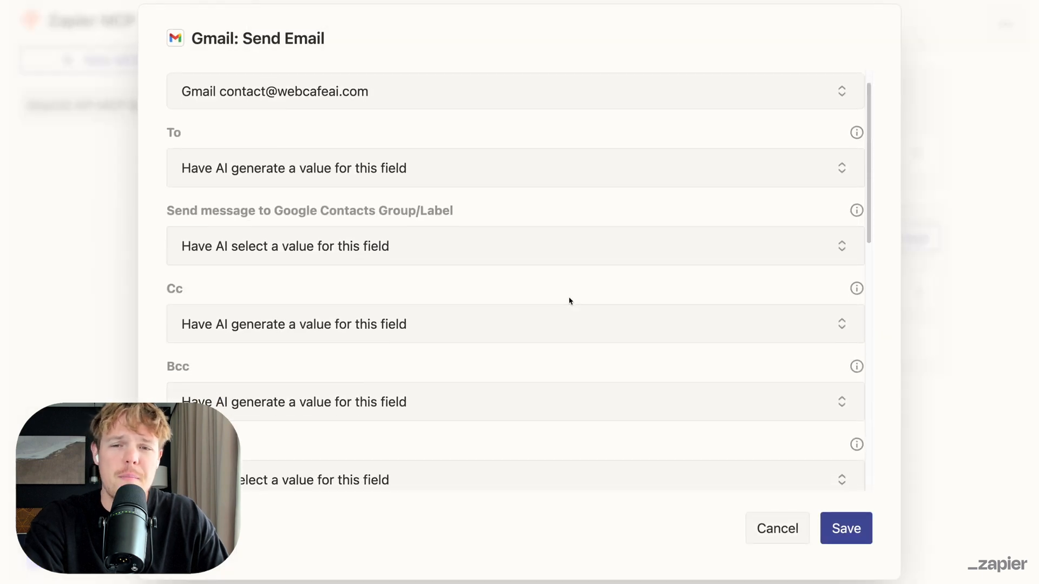
scroll("down", 3)
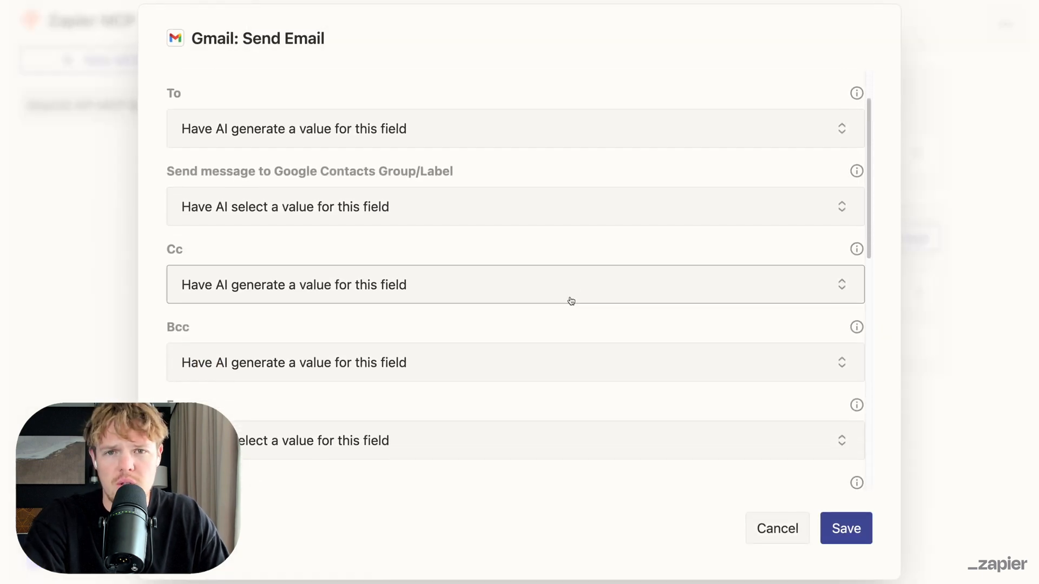
scroll("down", 3)
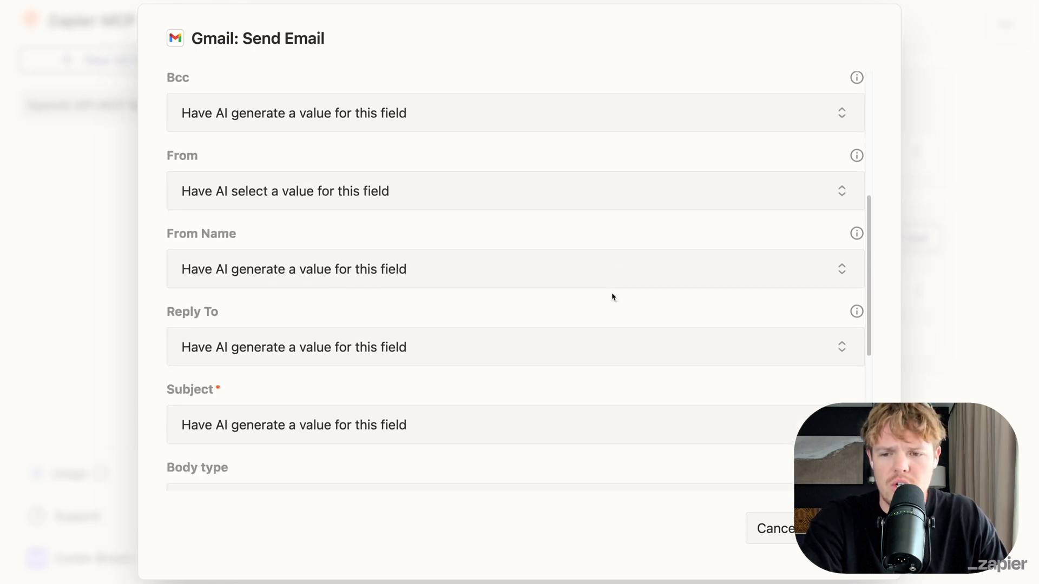
scroll("down", 3)
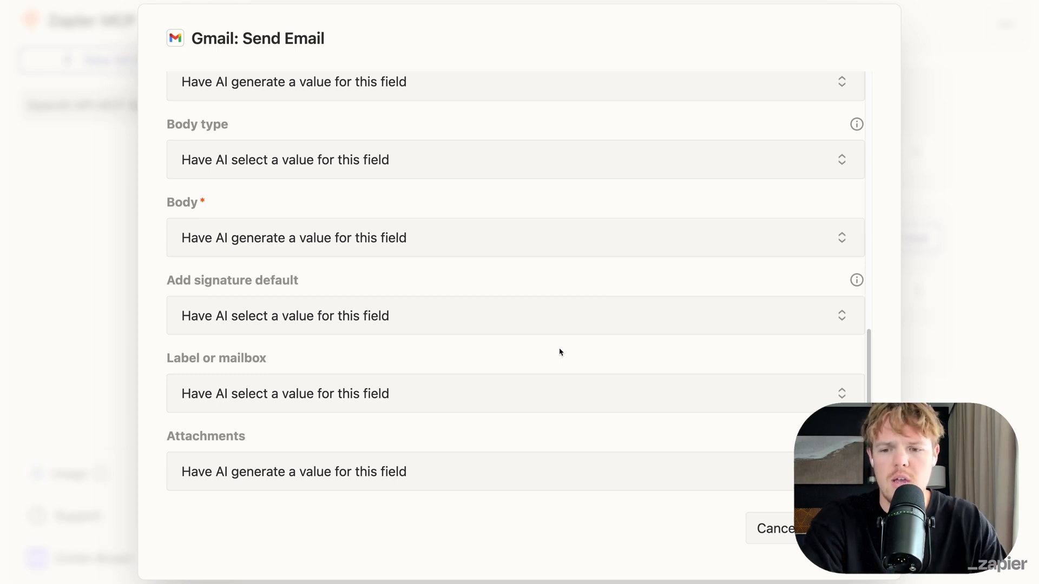
left_click(510, 393)
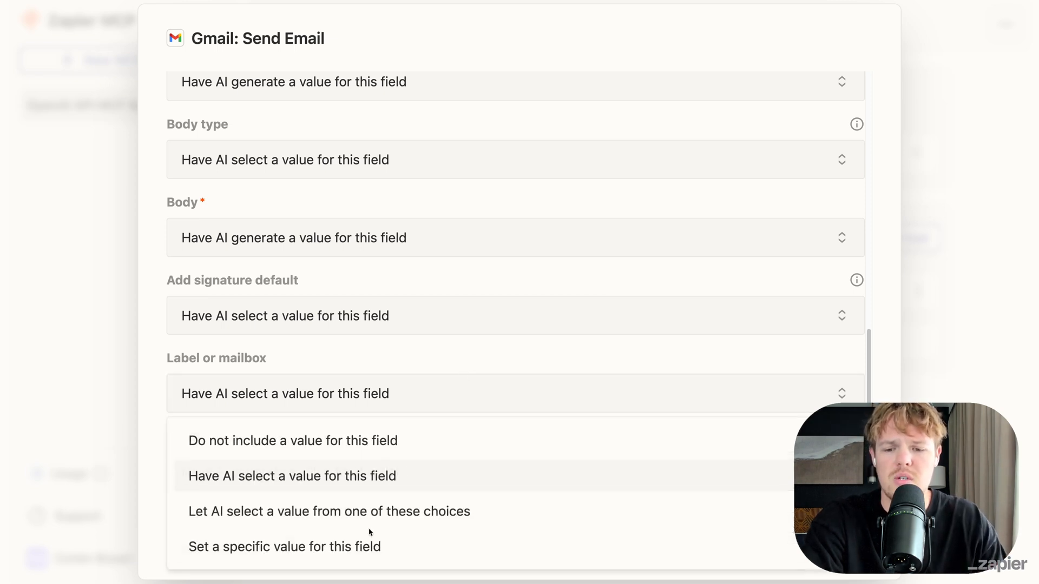
left_click(284, 546)
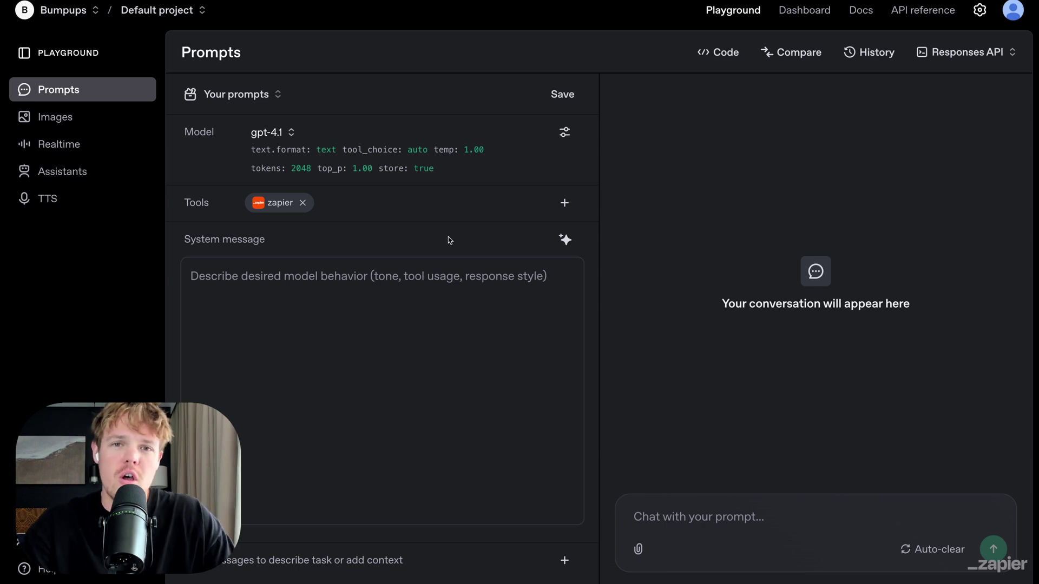
mouse_move(343, 239)
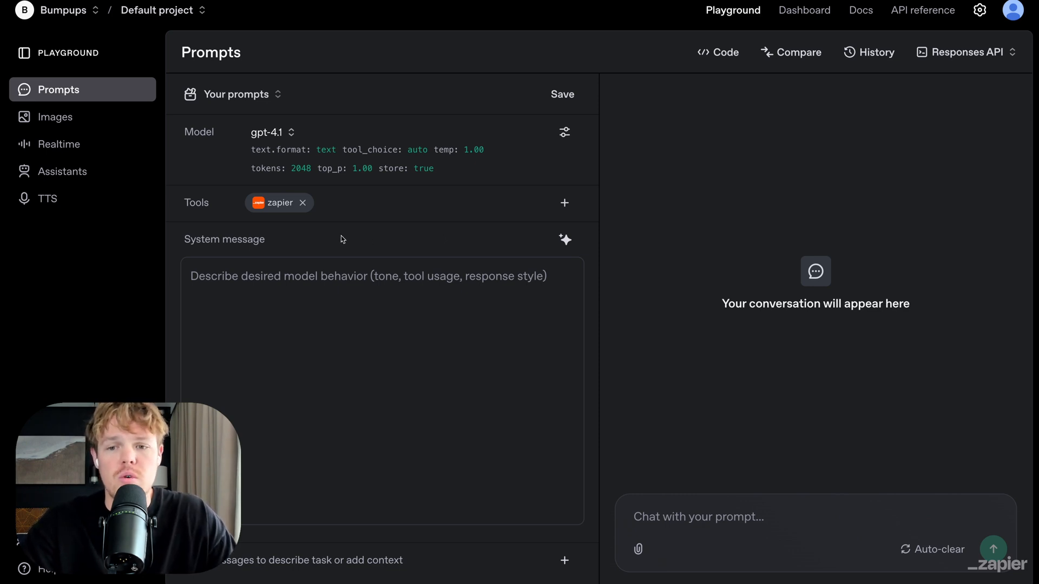
- Review the zapier tool's approval and gmail_send_email, add_tools, edit_tools, then update it
left_click(279, 203)
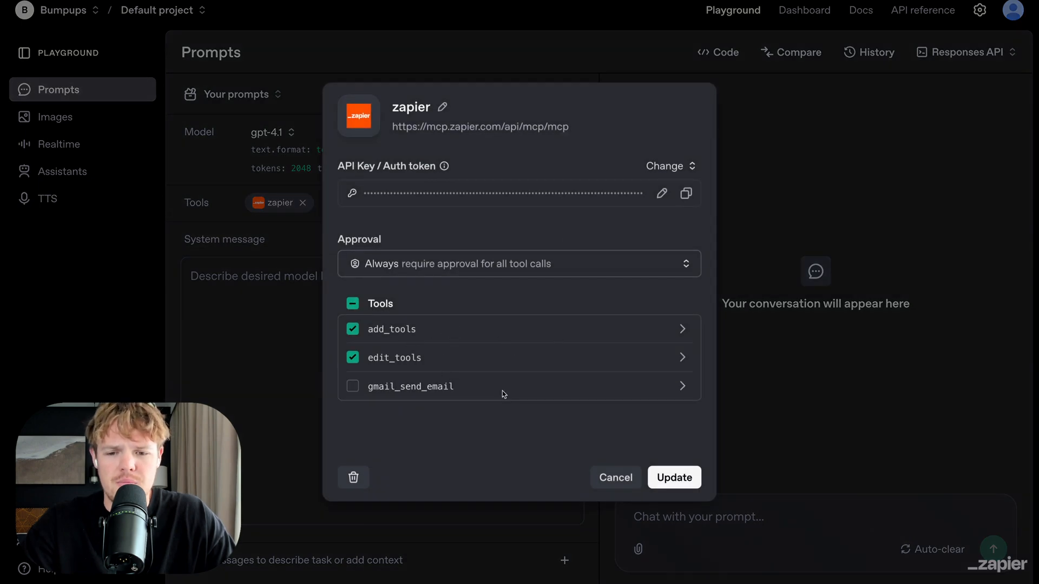
left_click(352, 387)
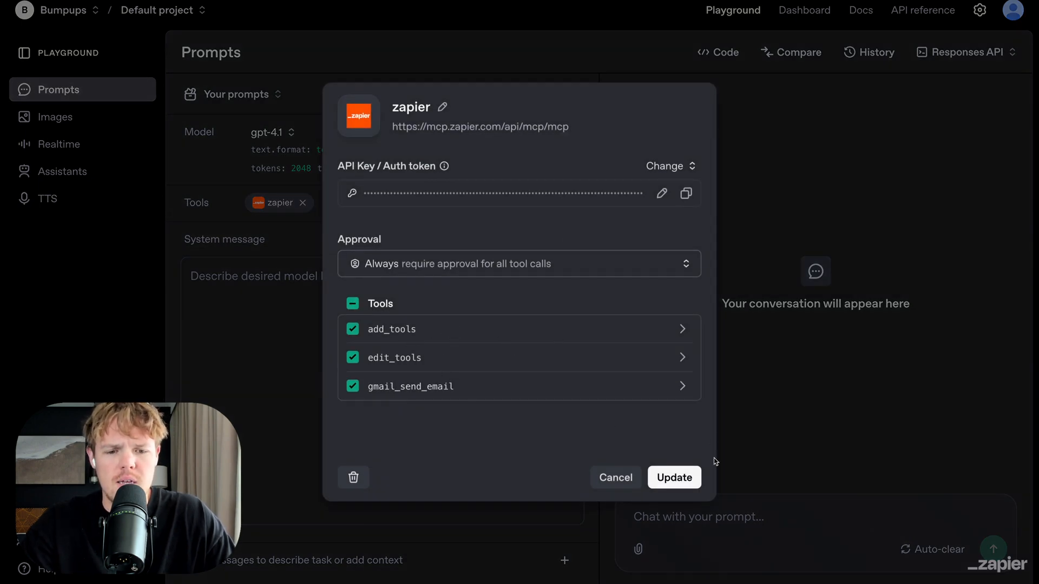
left_click(674, 477)
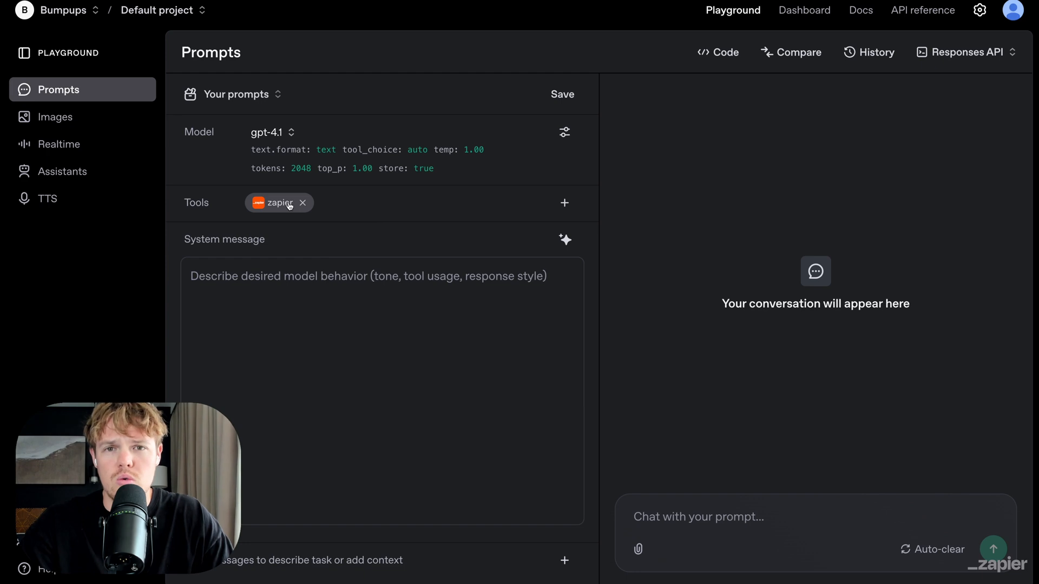
mouse_move(291, 212)
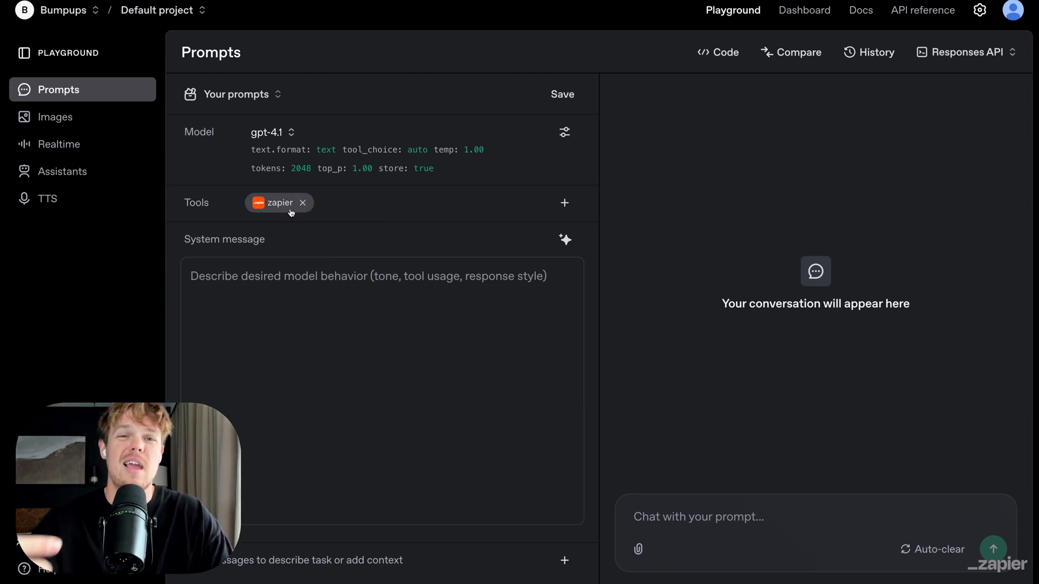
mouse_move(442, 238)
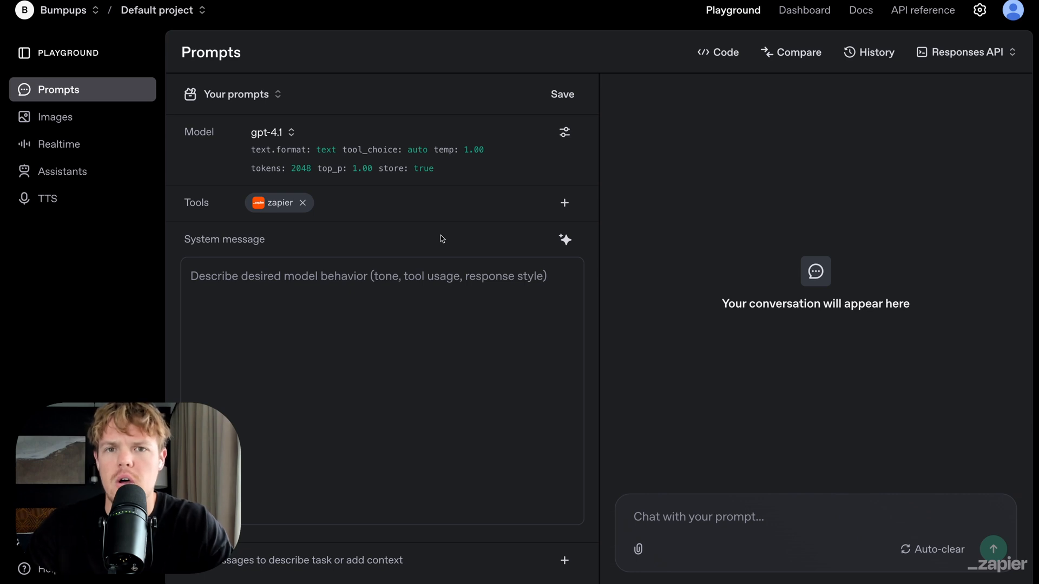
mouse_move(451, 232)
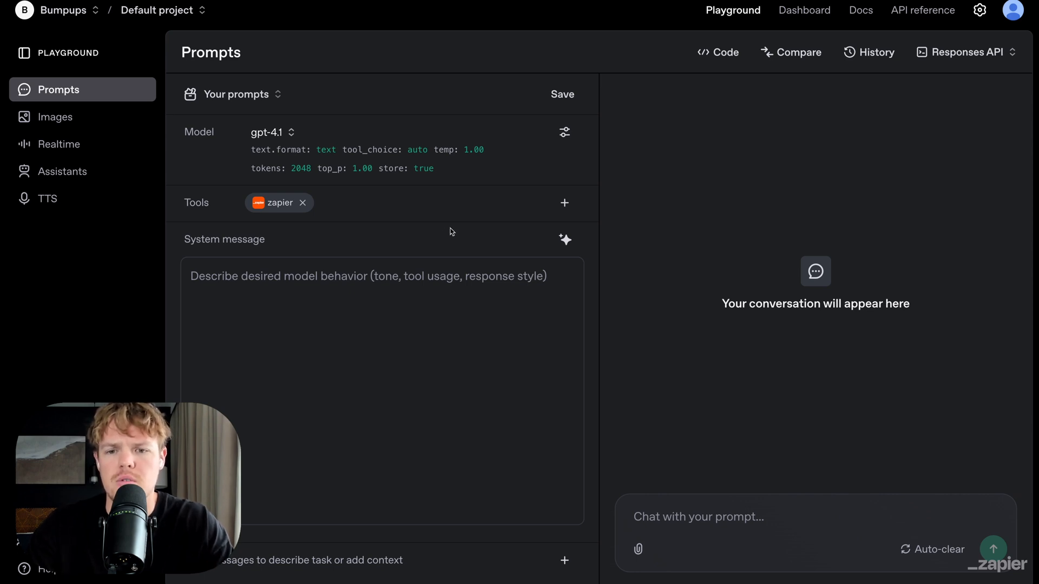
left_click(272, 132)
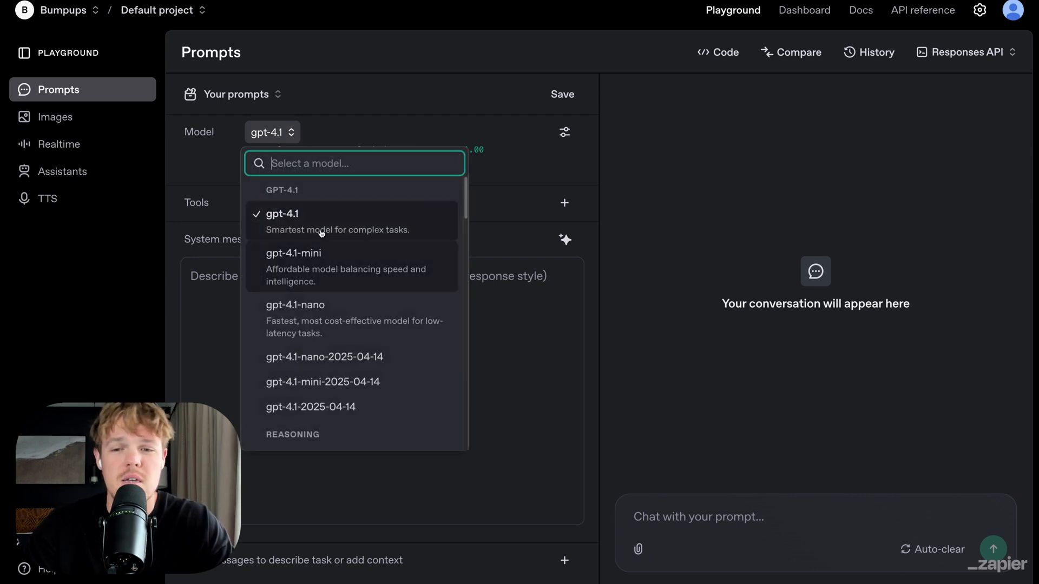
left_click(564, 132)
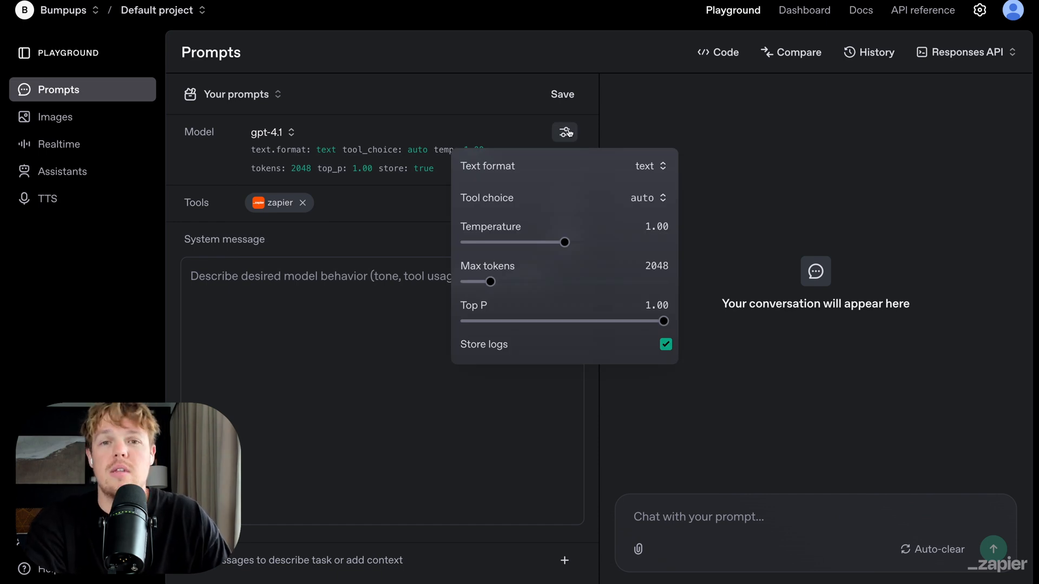
left_click(647, 166)
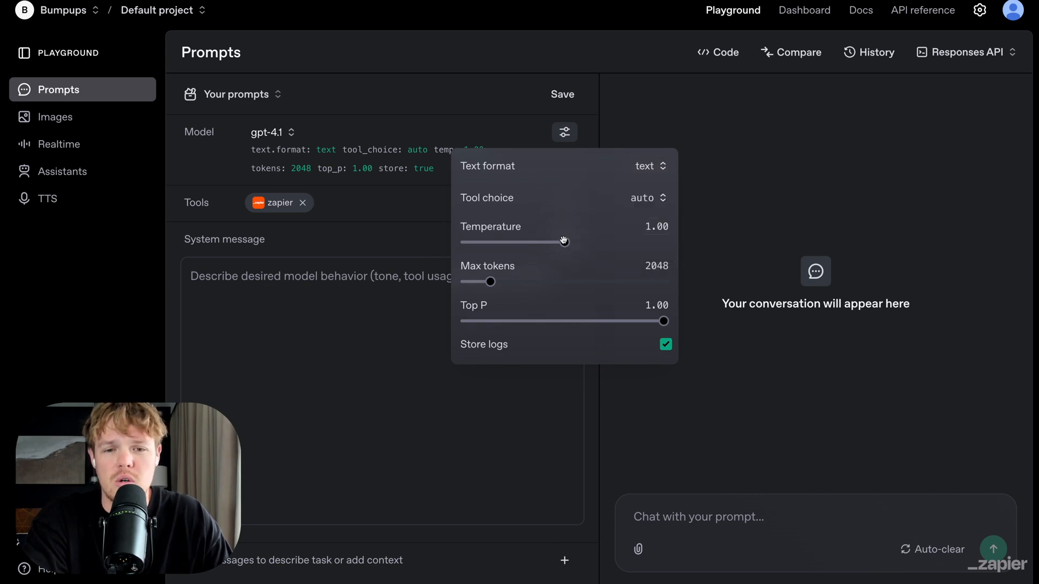
left_click_drag(563, 241, 488, 241)
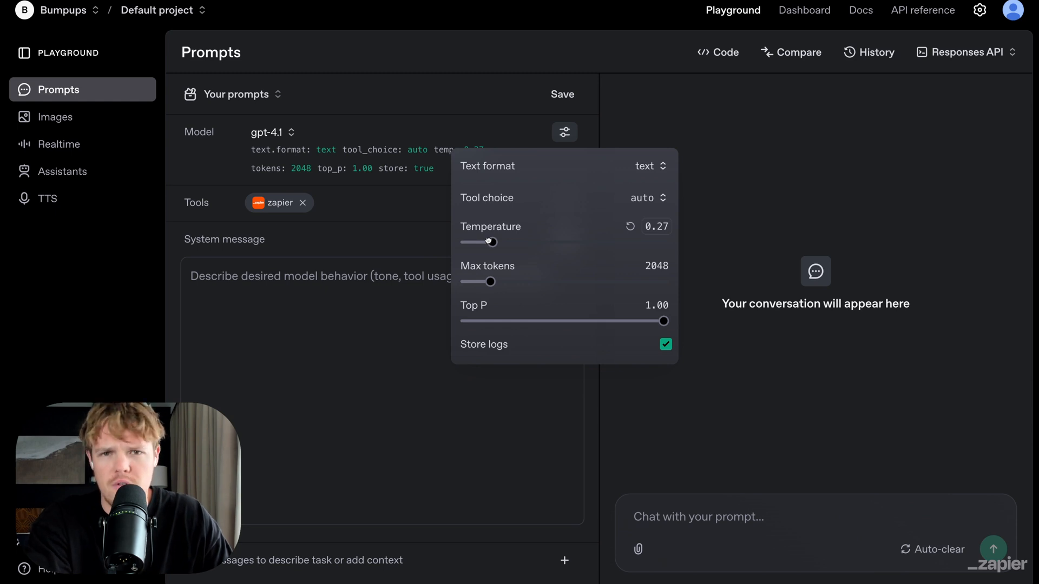
left_click_drag(490, 242, 617, 242)
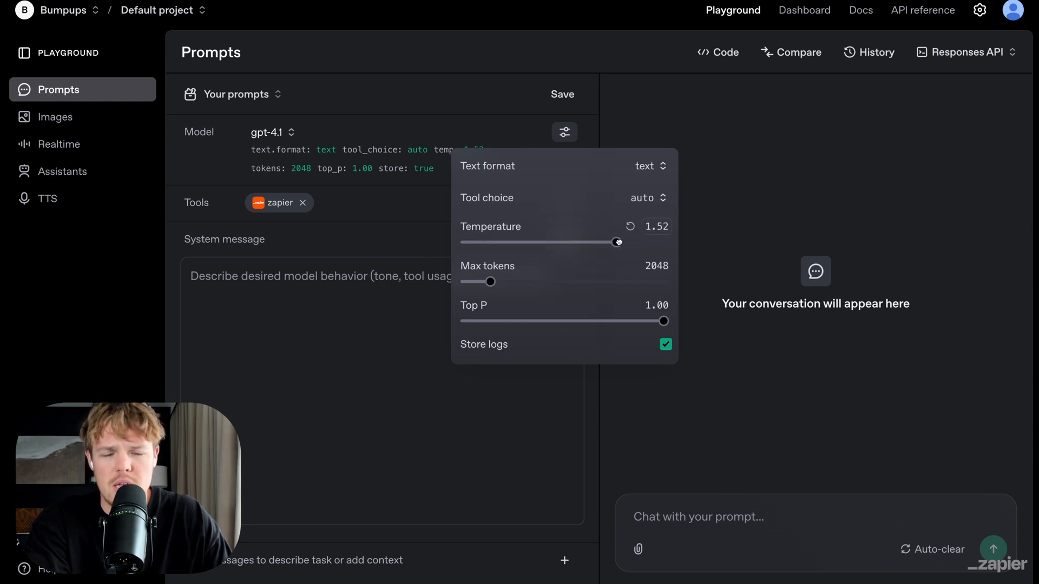
left_click_drag(616, 242, 618, 242)
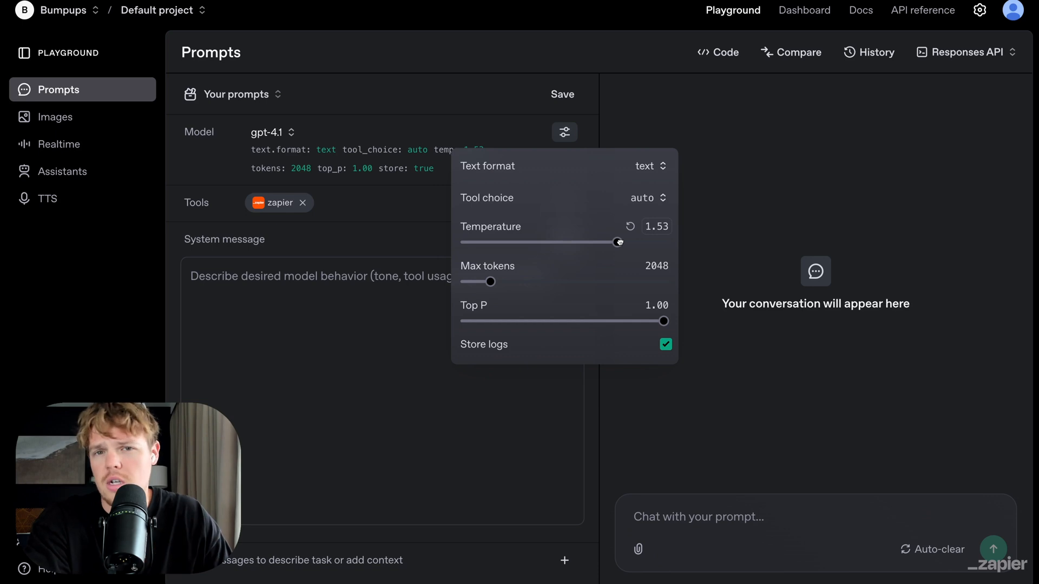
left_click_drag(617, 242, 620, 241)
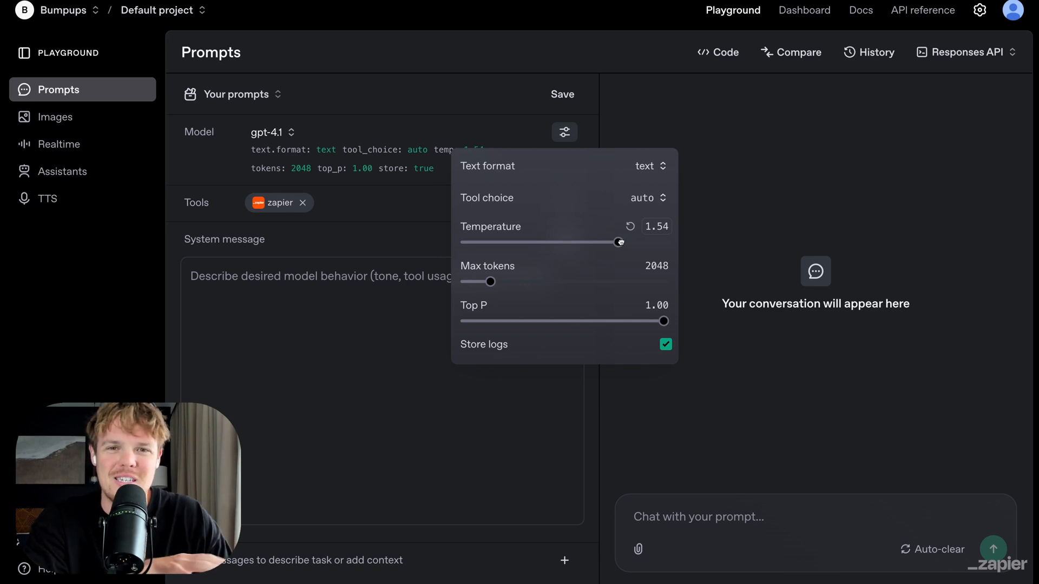
left_click_drag(618, 242, 491, 242)
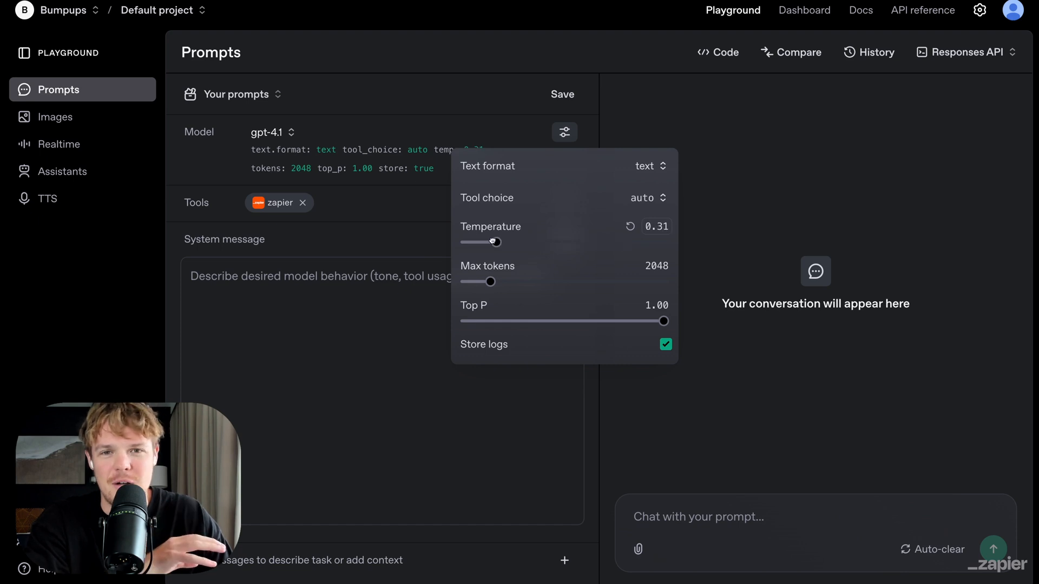
left_click_drag(493, 242, 594, 243)
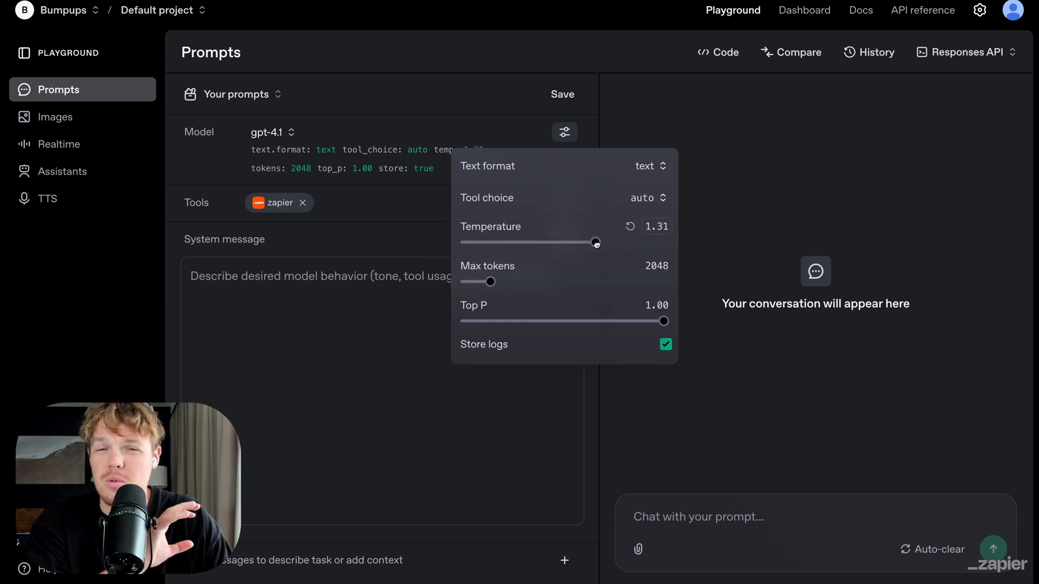
left_click_drag(594, 242, 626, 242)
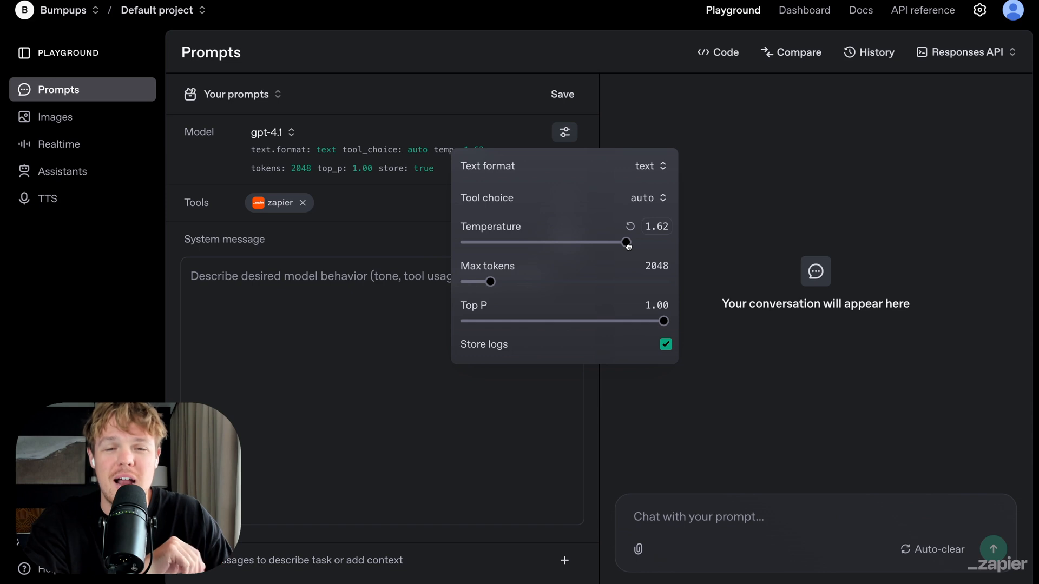
left_click_drag(625, 242, 567, 242)
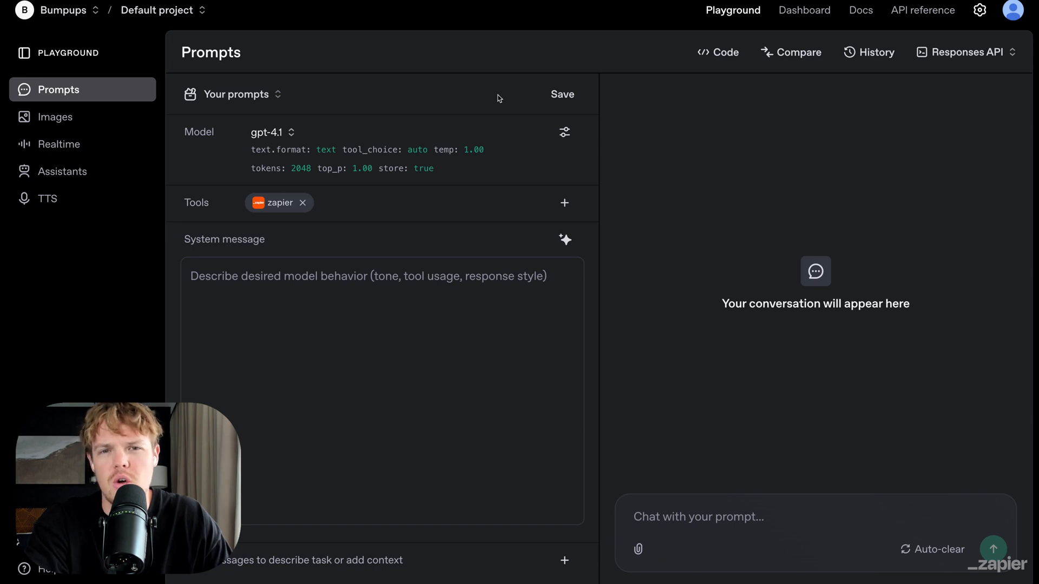
mouse_move(412, 273)
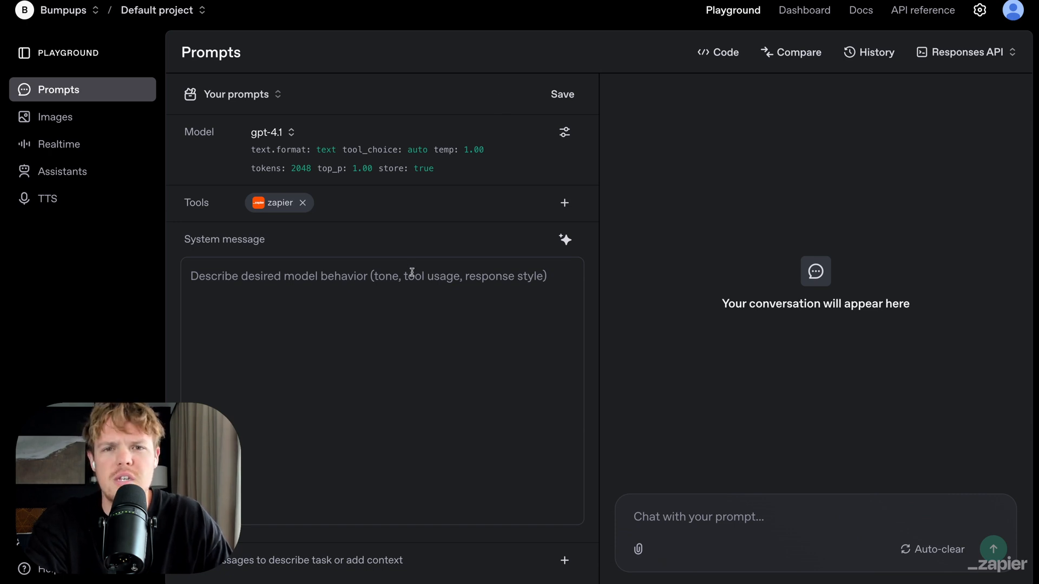
- Write the trip-planning email system message and type 'Im going to San Francisco with my friend'
double_click(224, 239)
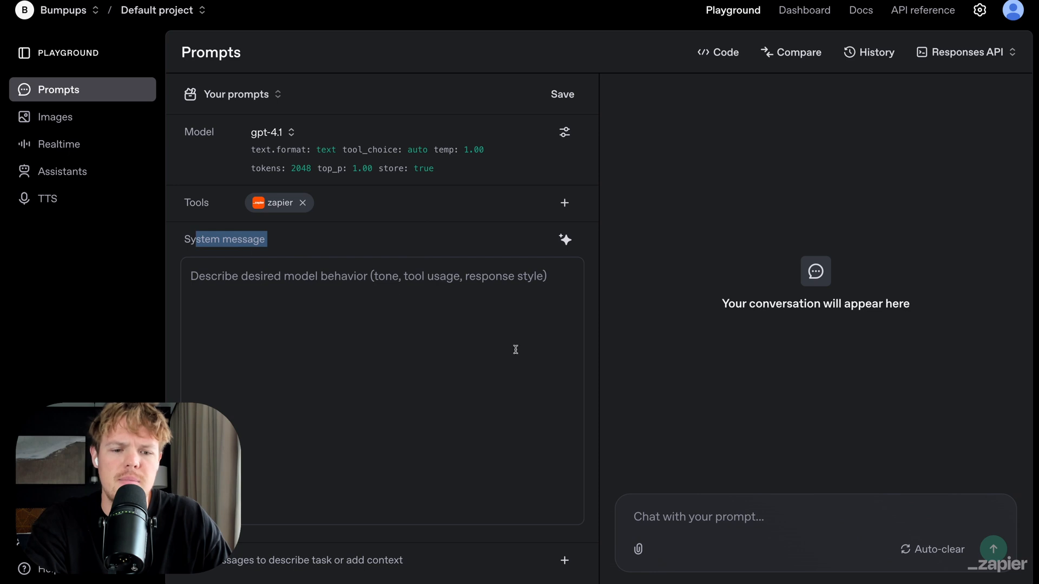
left_click(426, 292)
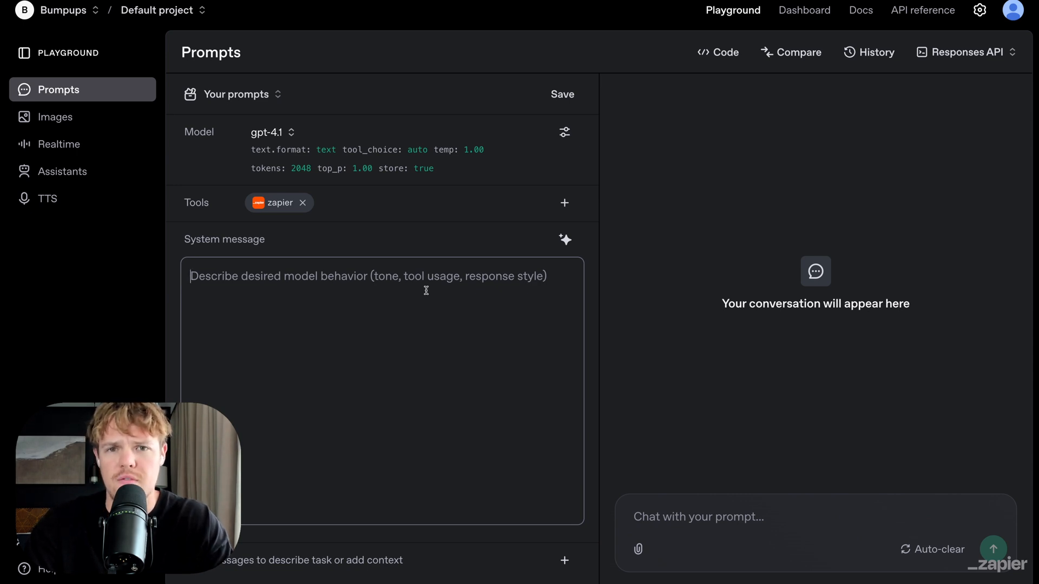
mouse_move(722, 501)
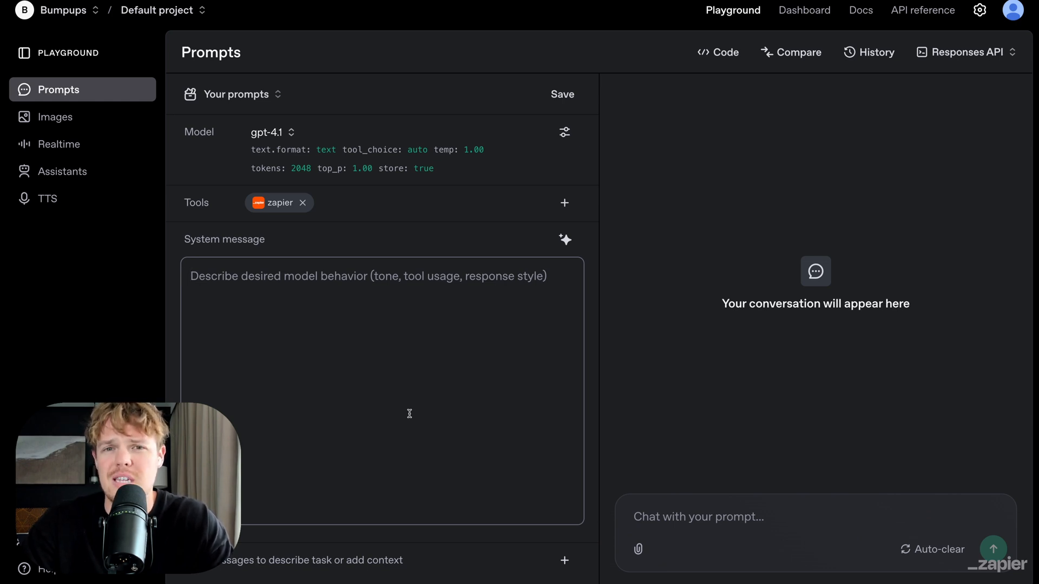
type("You are here to help me write emails I will send to my friend, for planning trips to new areas.")
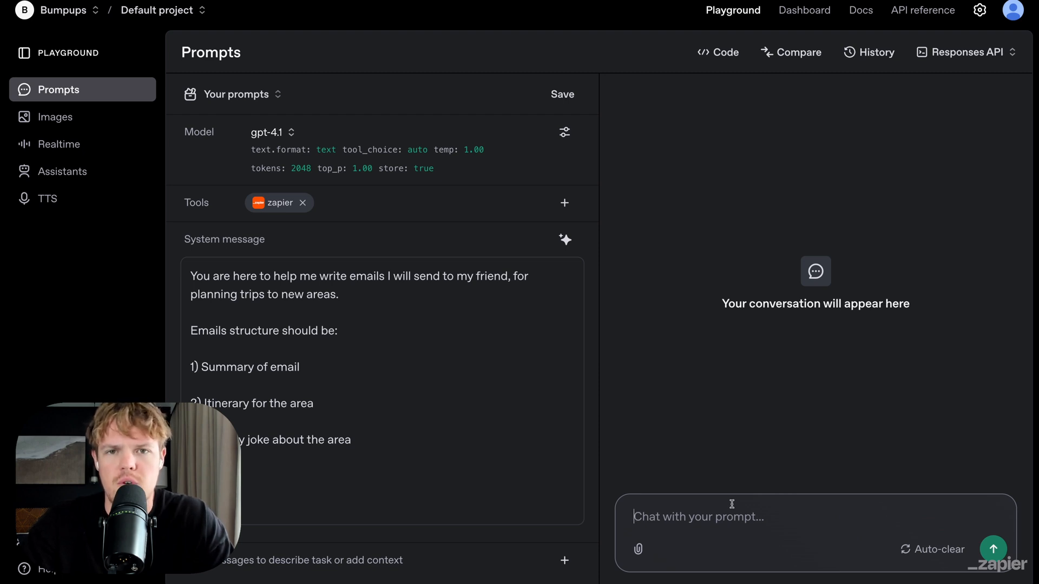
type("Im going to San Francisco with my friend")
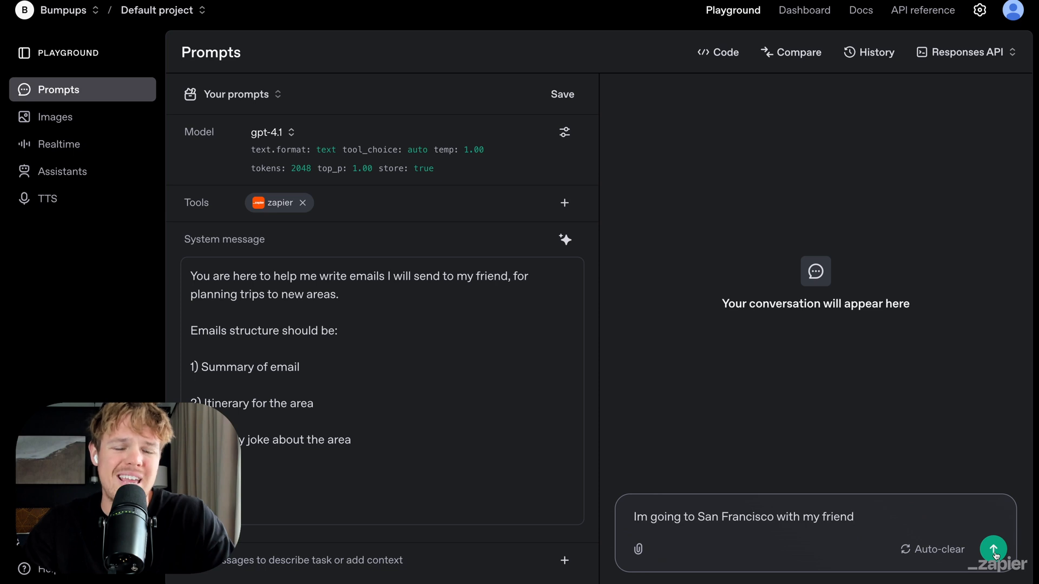
left_click(994, 550)
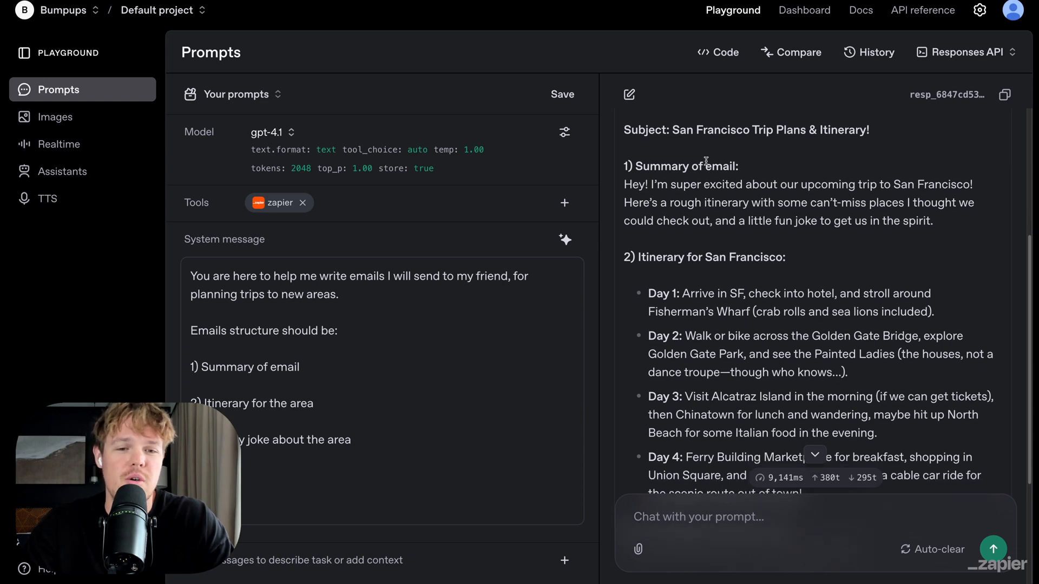
scroll("down", 3)
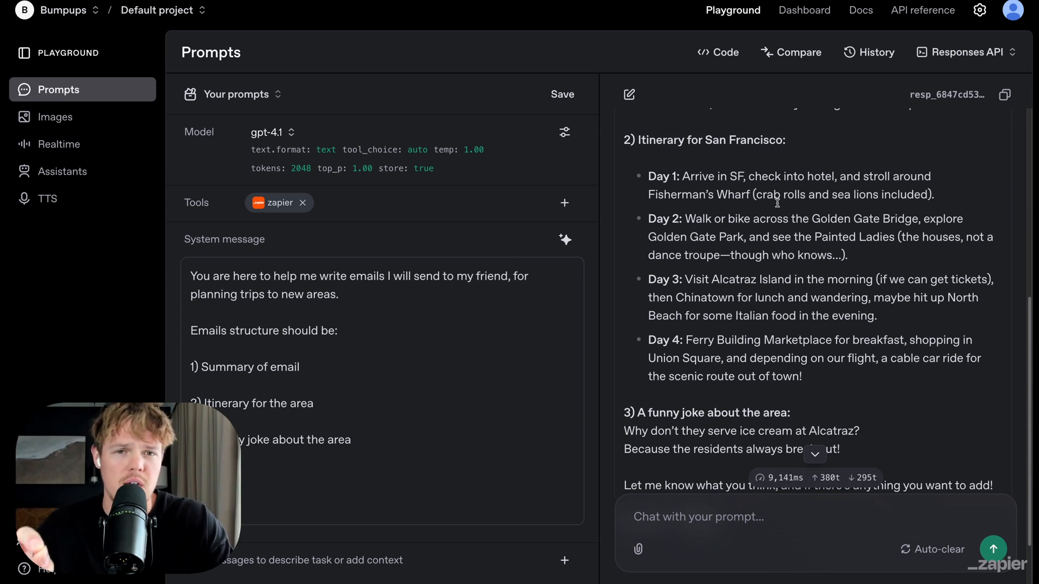
scroll("down", 3)
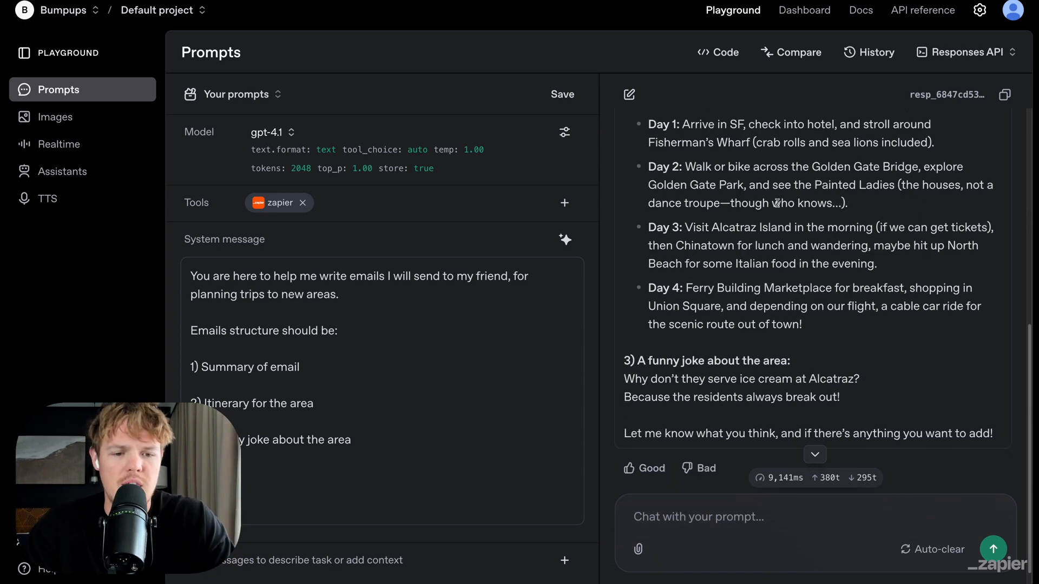
scroll("down", 3)
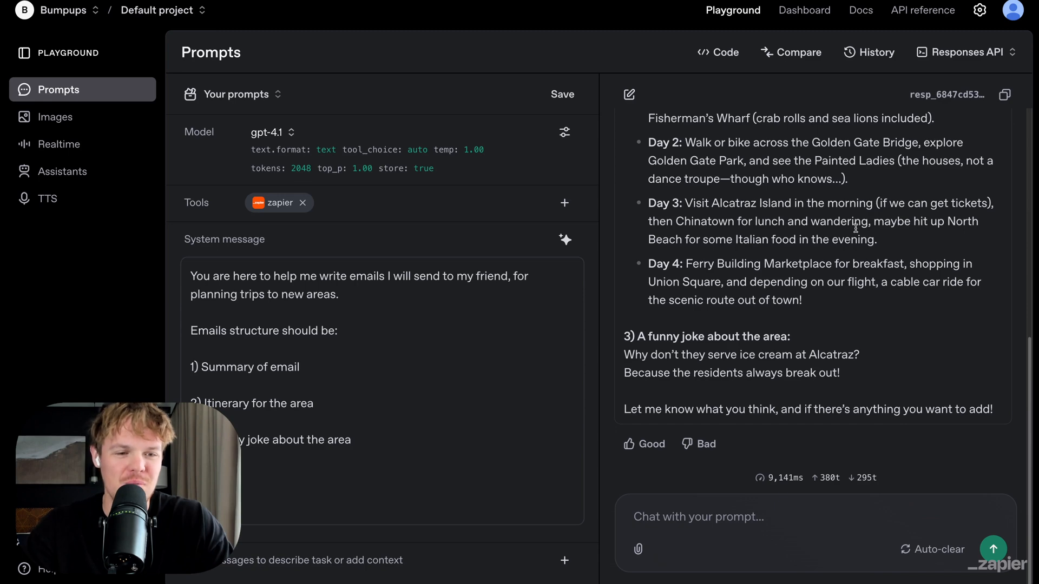
- Submit 'Send email to friend here:' with the friend's address to the assistant
type("Send email to friend here:")
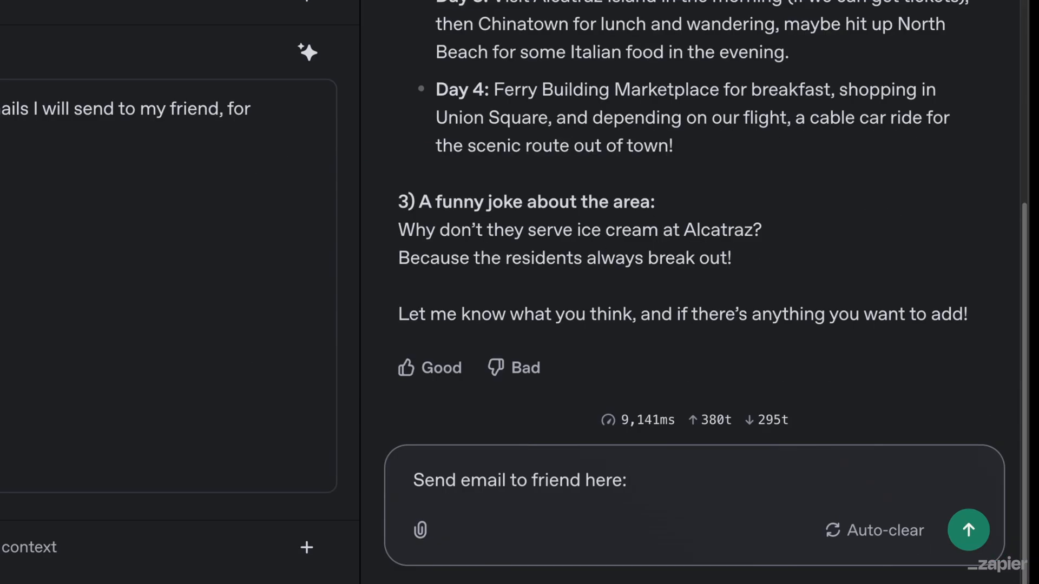
left_click(969, 531)
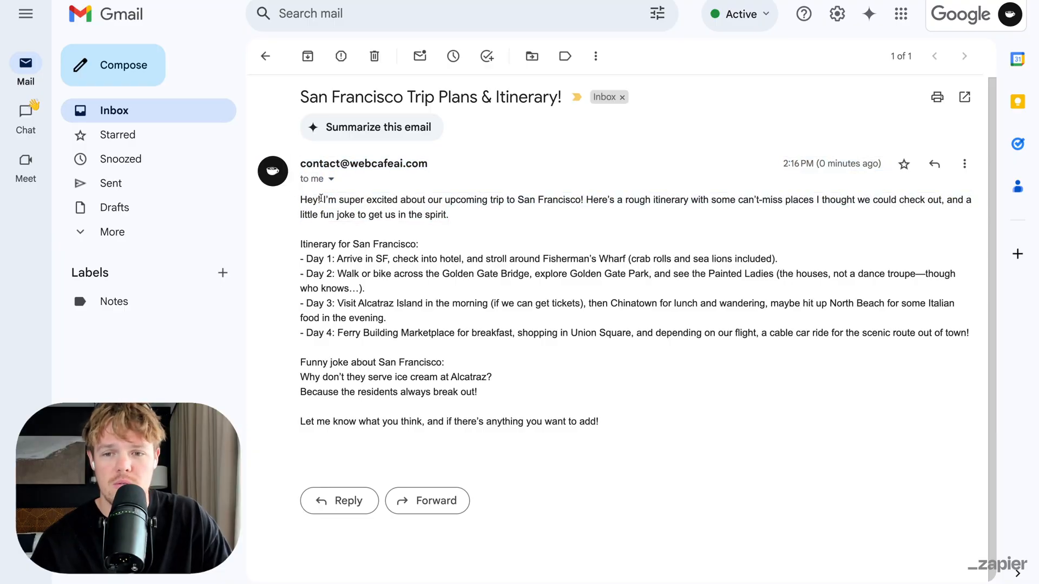
- Open the San Francisco Trip Plans & Itinerary! email in the Gmail inbox
left_click_drag(301, 200, 451, 214)
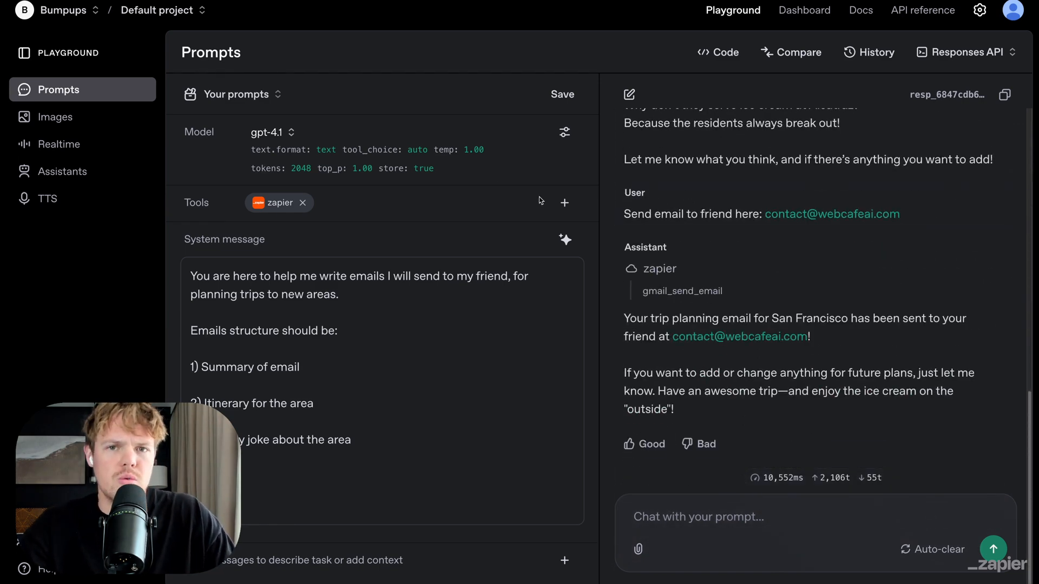
- Add the Web Search tool to the prompt with its default settings
left_click(564, 203)
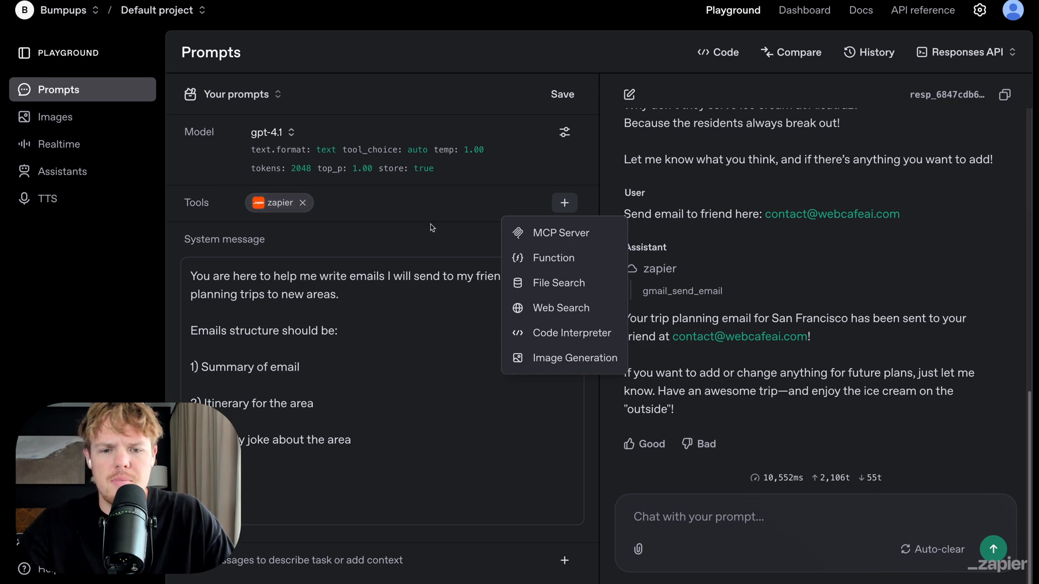
left_click(561, 308)
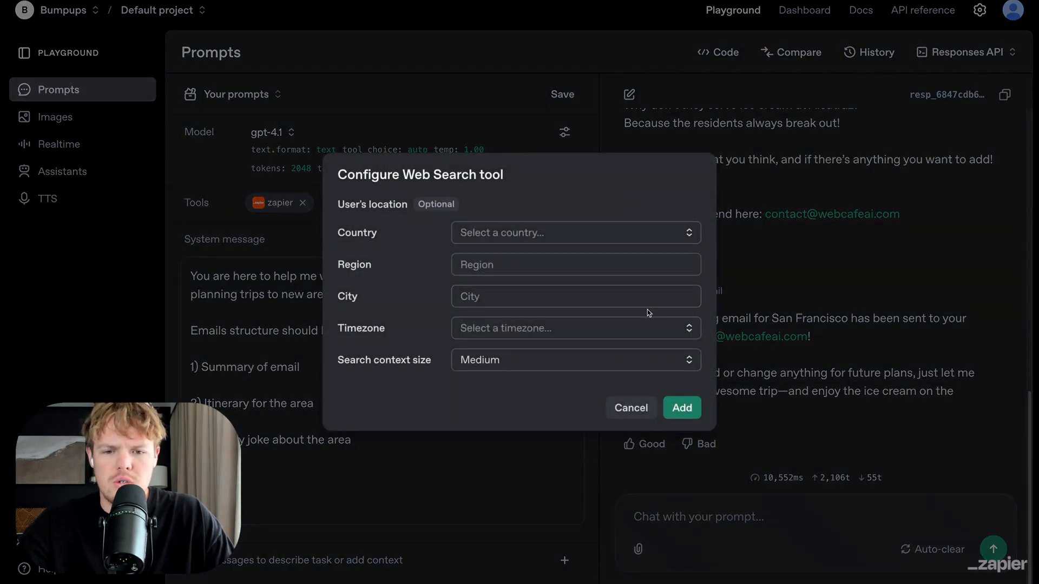
mouse_move(682, 408)
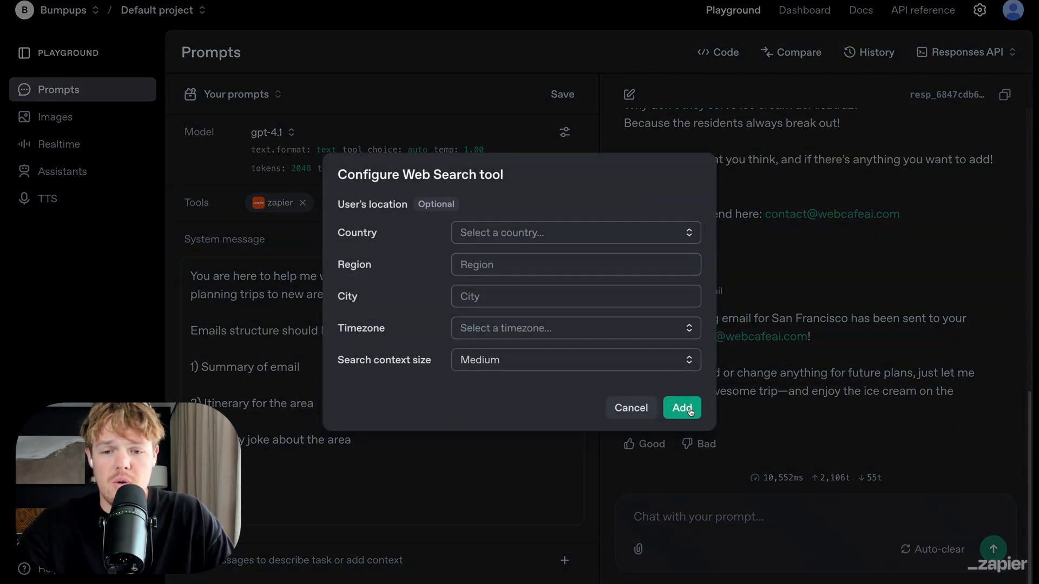
left_click(681, 408)
type("Ok actually can you do a web search and find me a ticket to view Alcatraz")
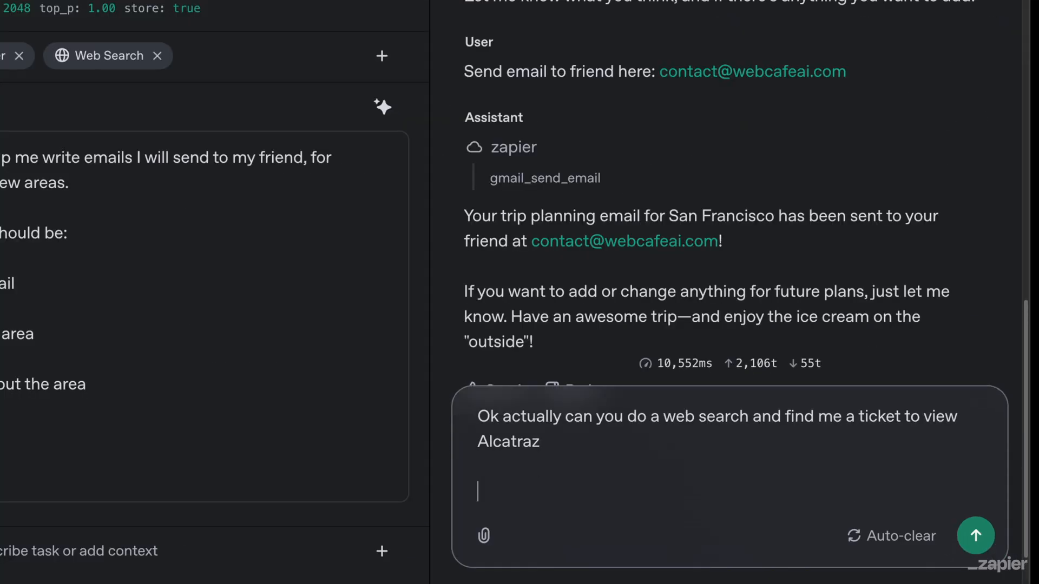
- Ask for Alcatraz tickets to be added to the email and approve the Gmail send
type("and add tha t")
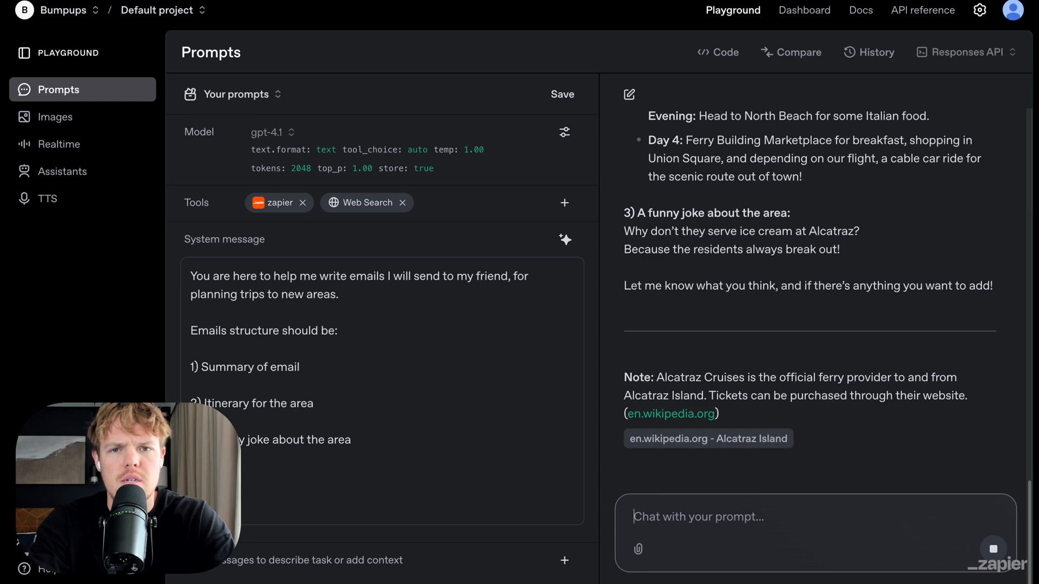
left_click(993, 564)
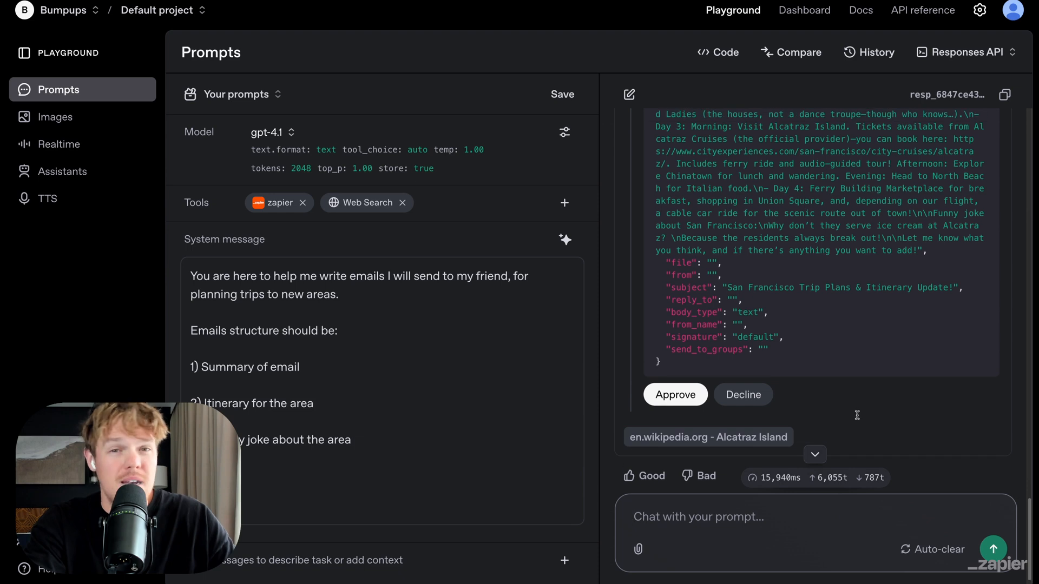
scroll("down", 3)
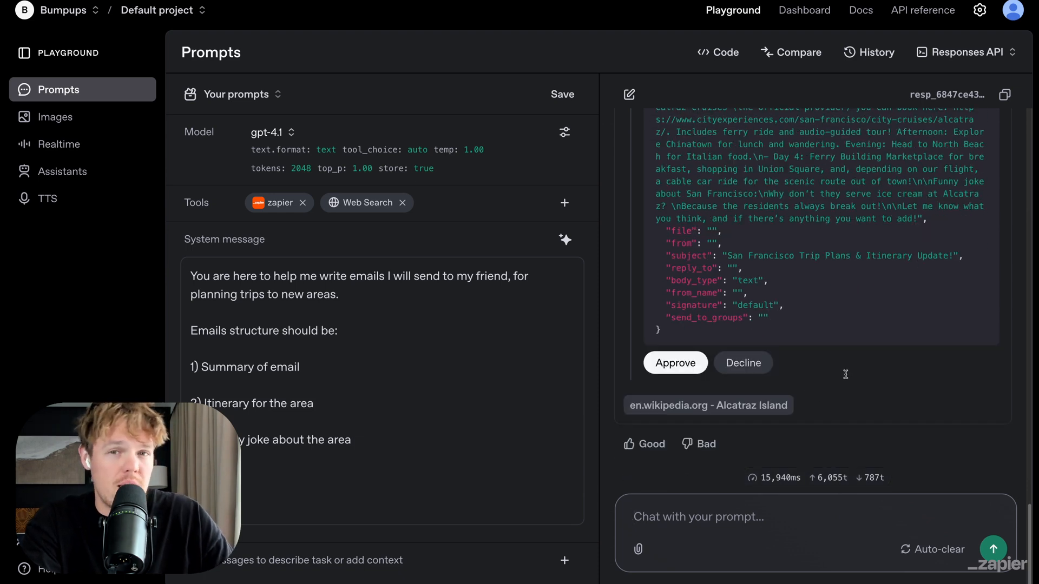
left_click(675, 363)
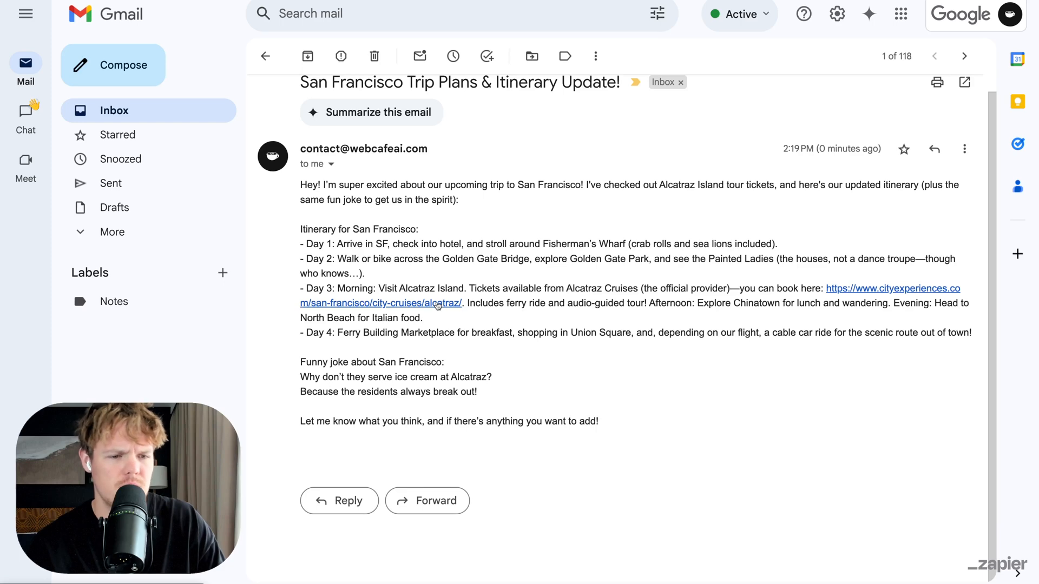
- Follow the Alcatraz ticket link to the City Cruises booking site and scroll the page
left_click(433, 304)
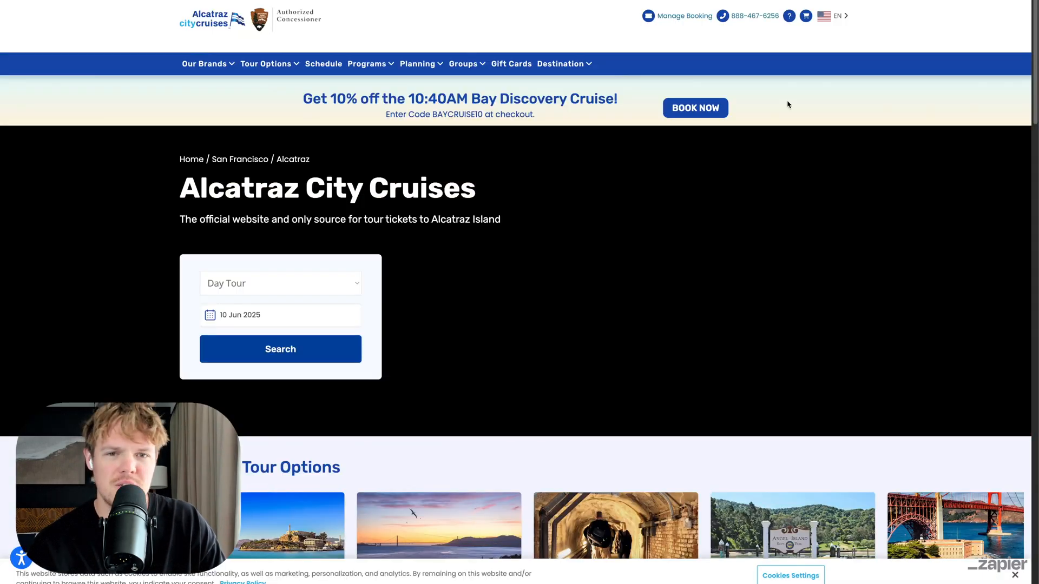
scroll("down", 3)
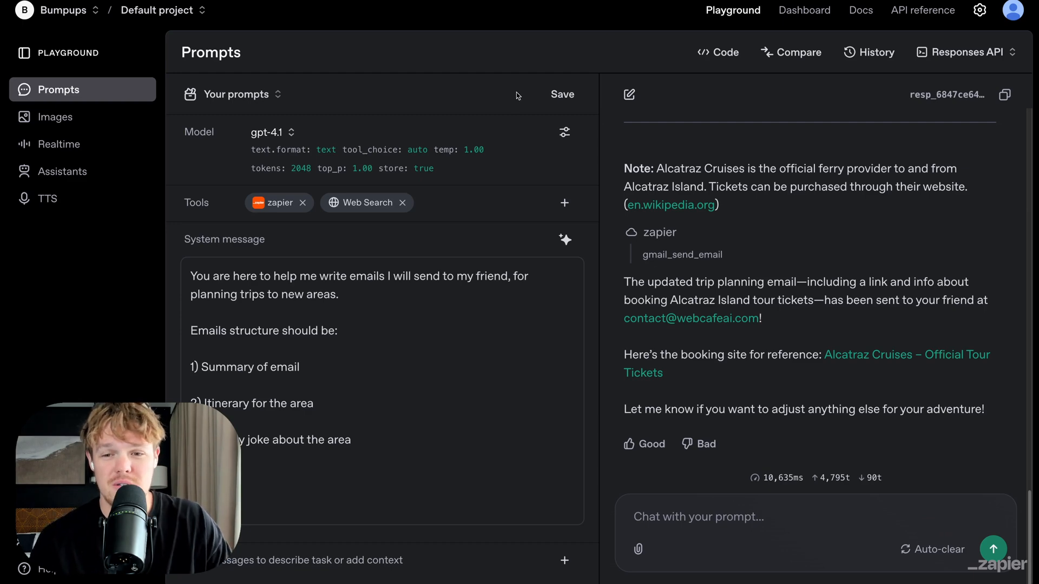
mouse_move(533, 100)
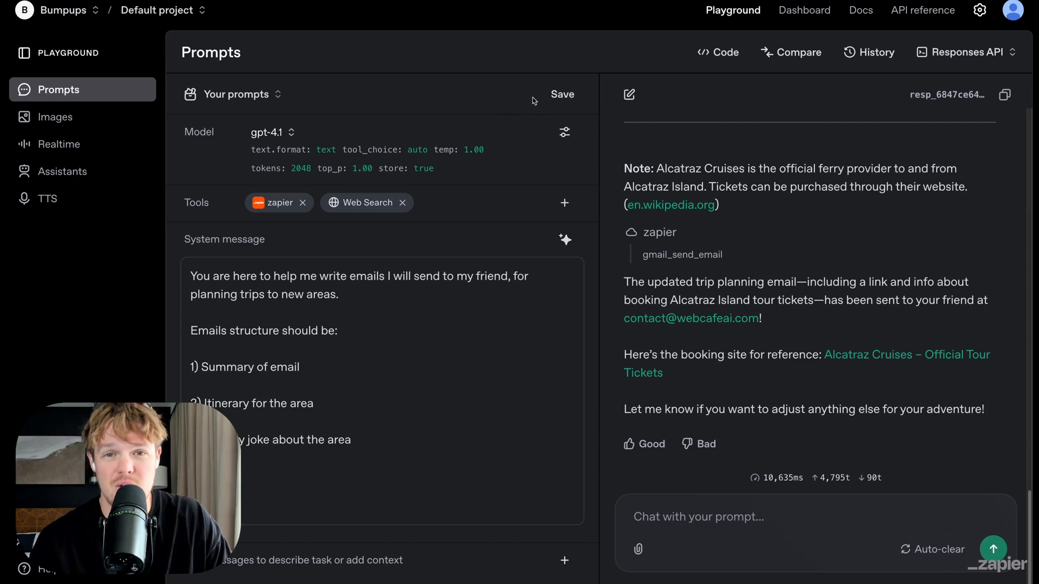
- Show the Python code for the current prompt and highlight the integration note
left_click(717, 52)
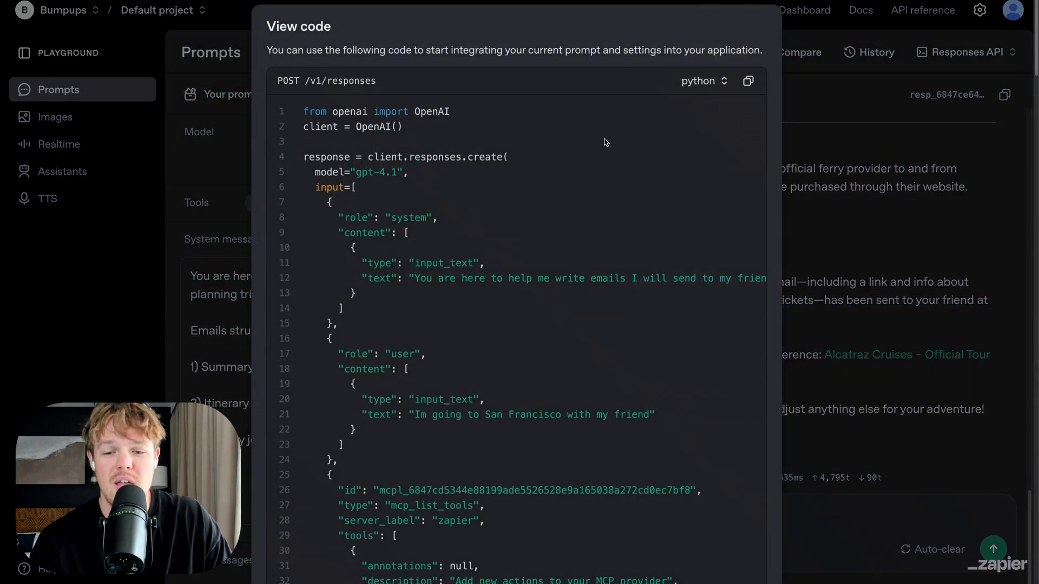
mouse_move(487, 49)
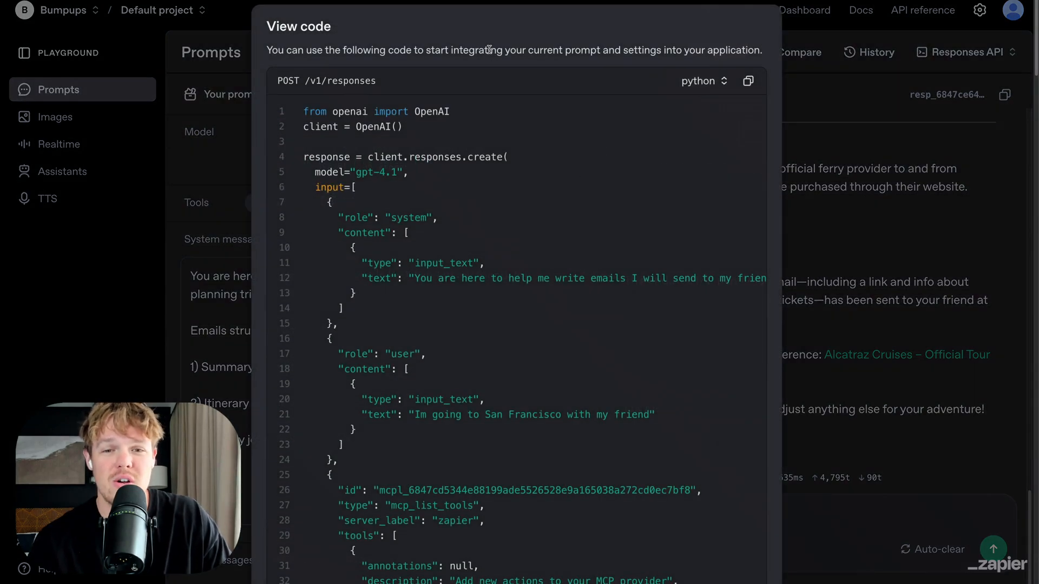
left_click_drag(432, 49, 611, 50)
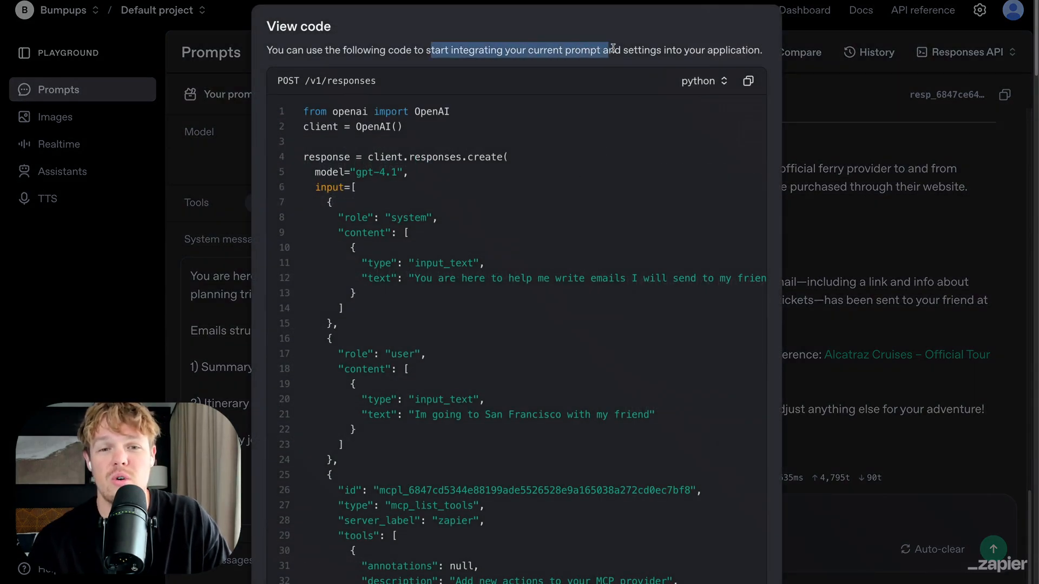